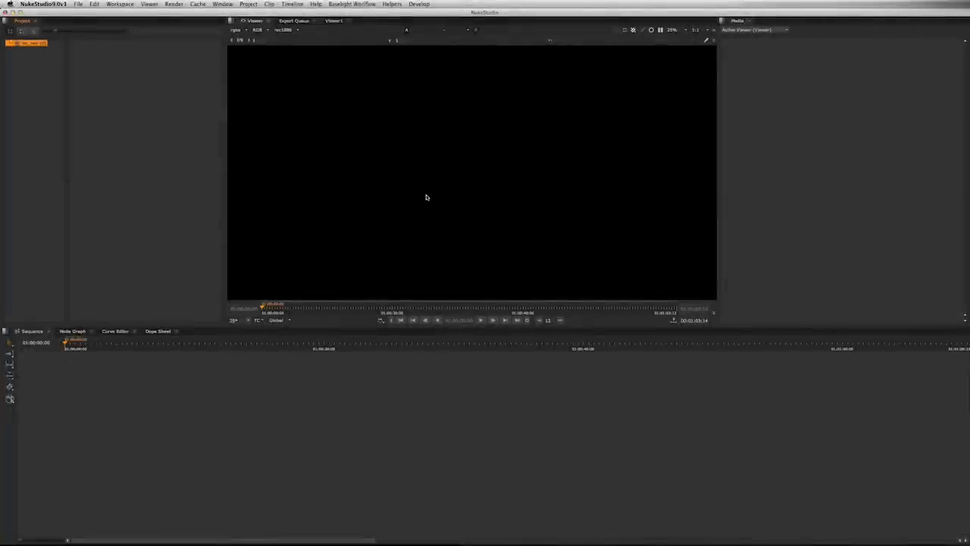
pyautogui.moveTo(408, 208)
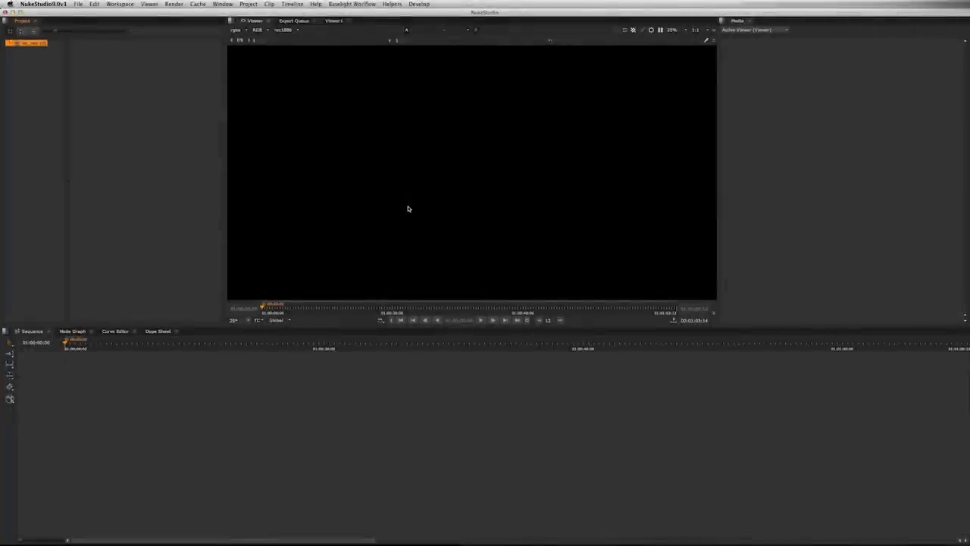
pyautogui.moveTo(400, 188)
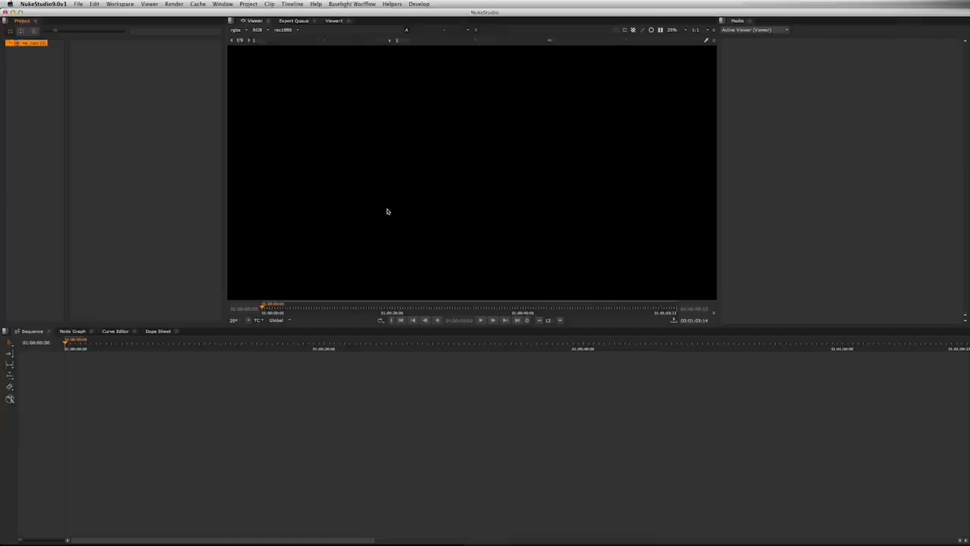
pyautogui.moveTo(390, 212)
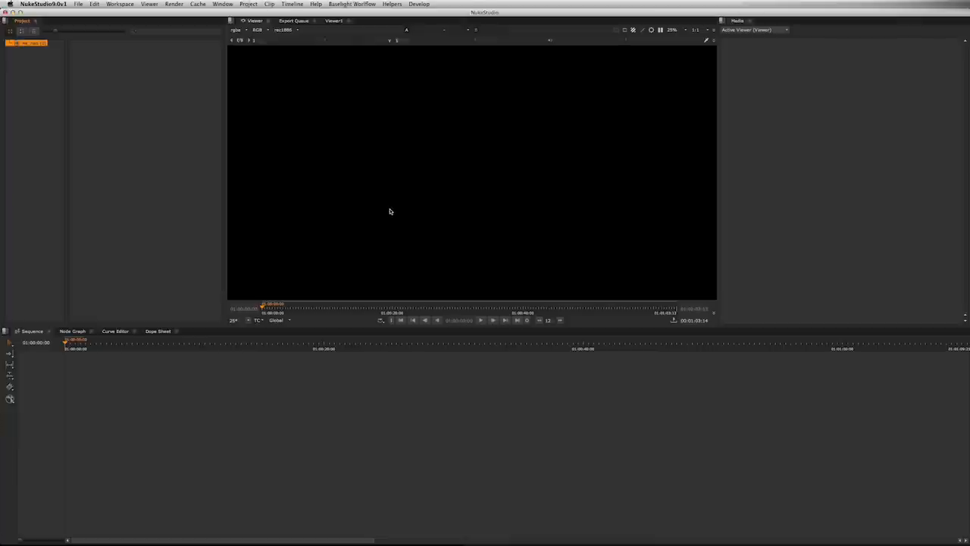
pyautogui.moveTo(394, 209)
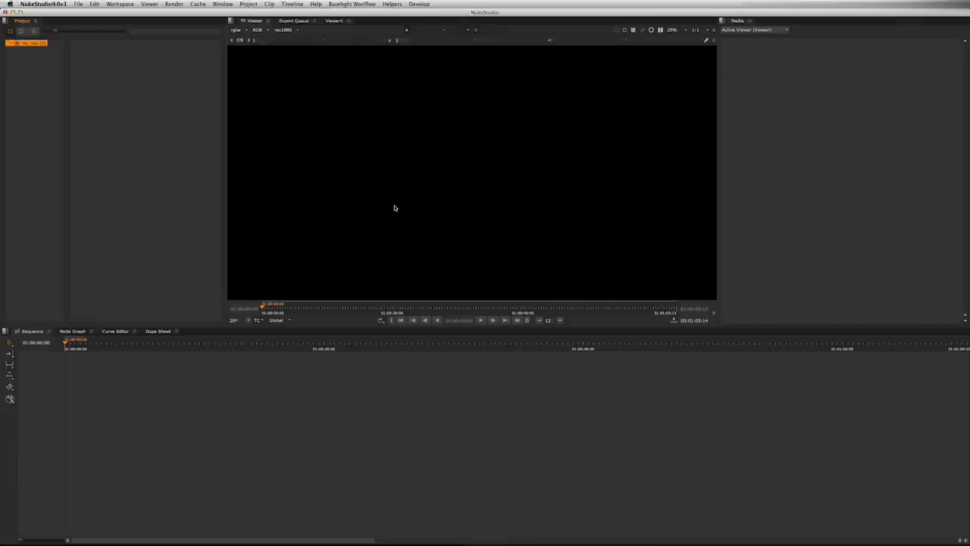
pyautogui.moveTo(391, 194)
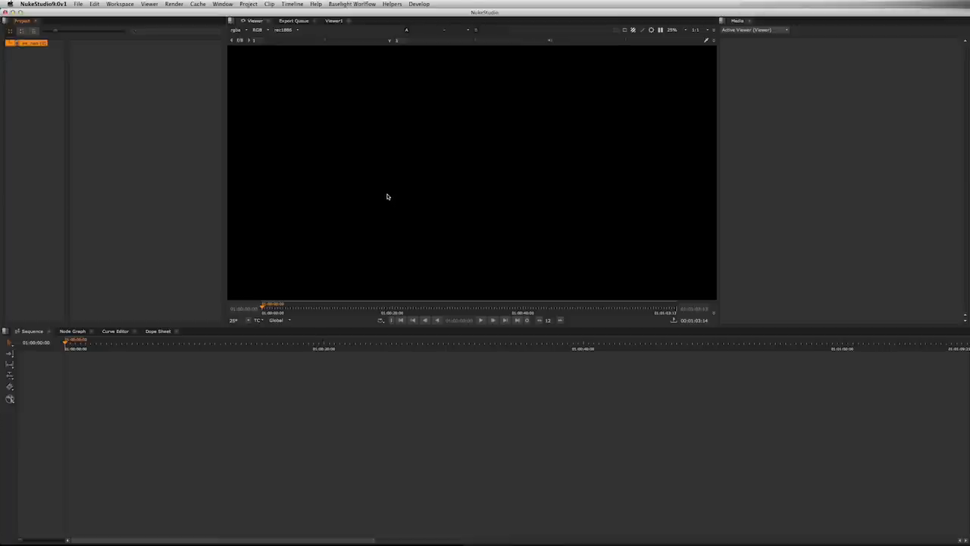
pyautogui.moveTo(385, 200)
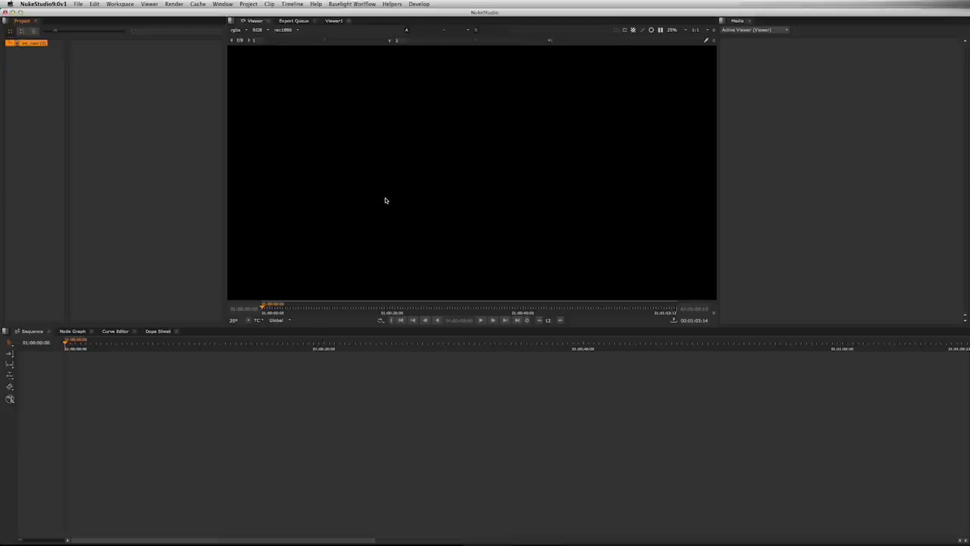
pyautogui.moveTo(339, 211)
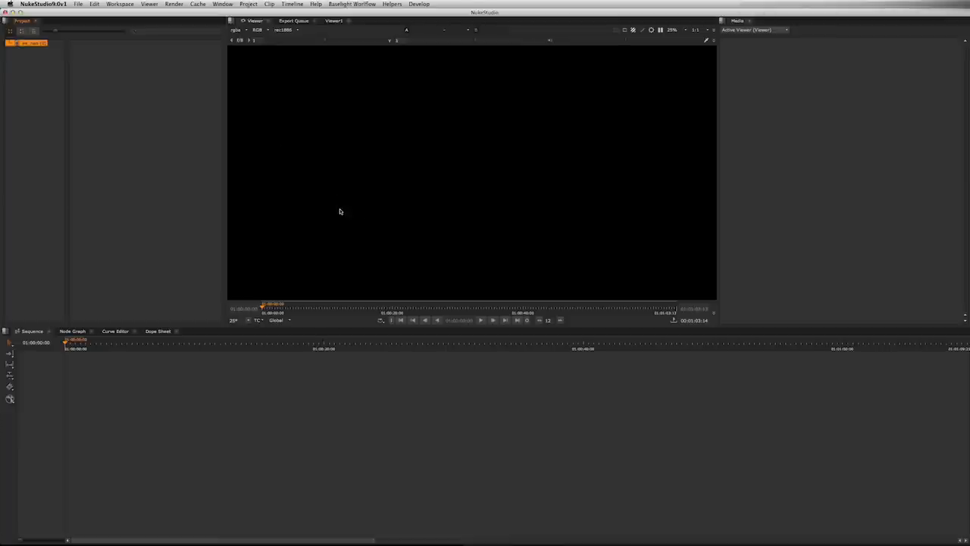
pyautogui.moveTo(333, 202)
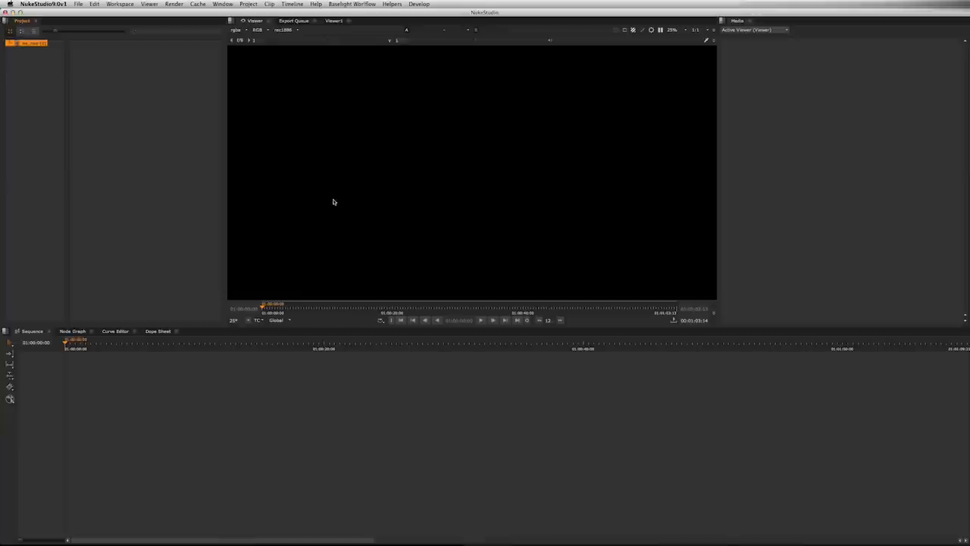
pyautogui.moveTo(288, 211)
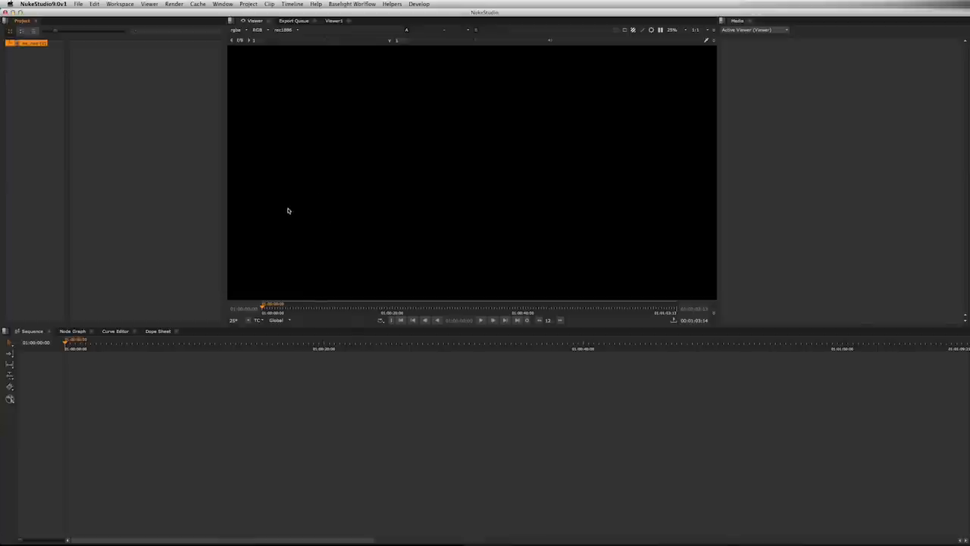
pyautogui.moveTo(302, 219)
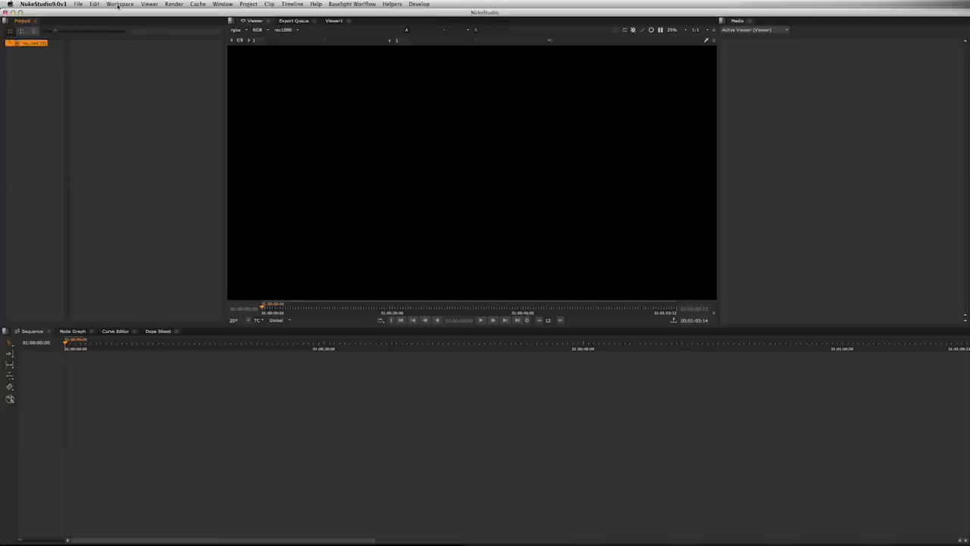
# Import the Edit4.aaf edit as a new sequence on the timeline.
pyautogui.click(78, 4)
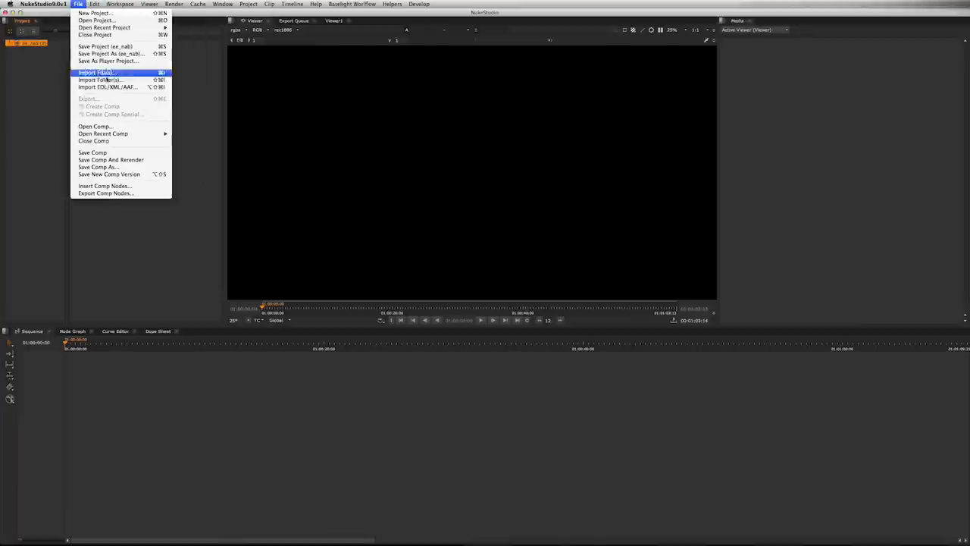
pyautogui.click(107, 87)
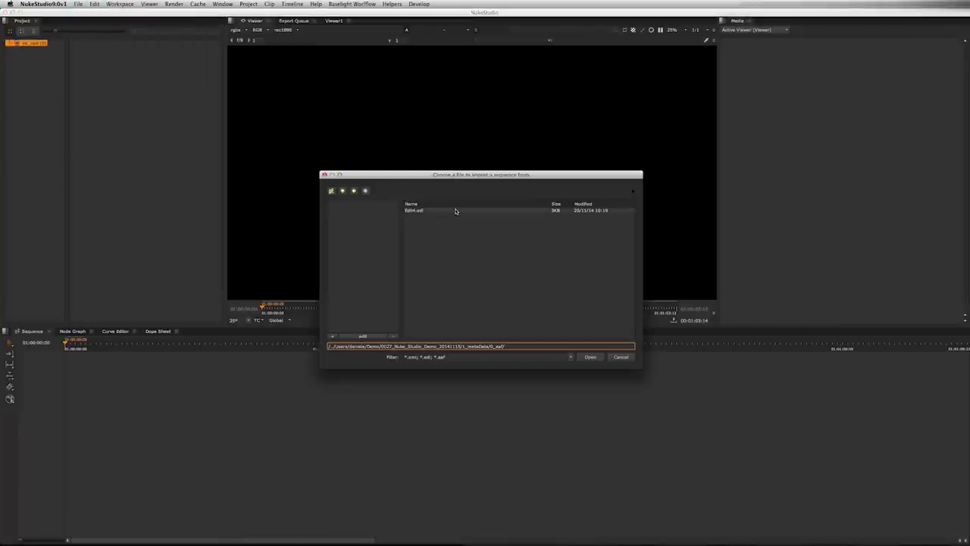
pyautogui.click(590, 356)
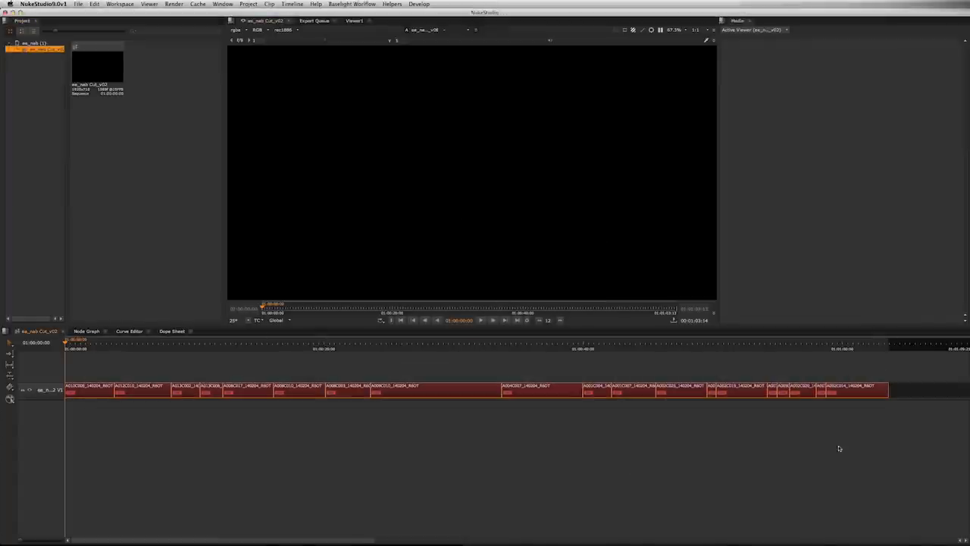
# In the Conforming workspace, match all timeline events to source media and select every shot.
pyautogui.click(120, 4)
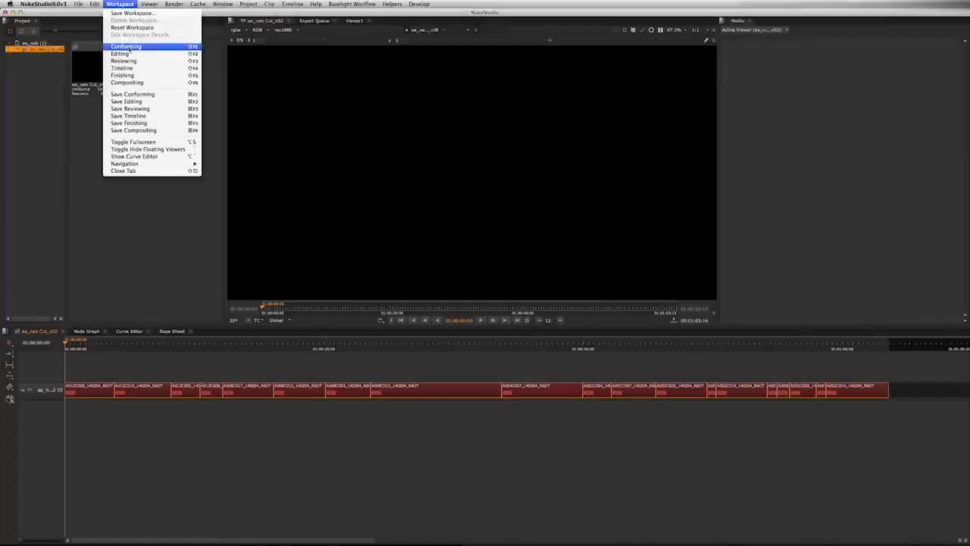
pyautogui.click(119, 53)
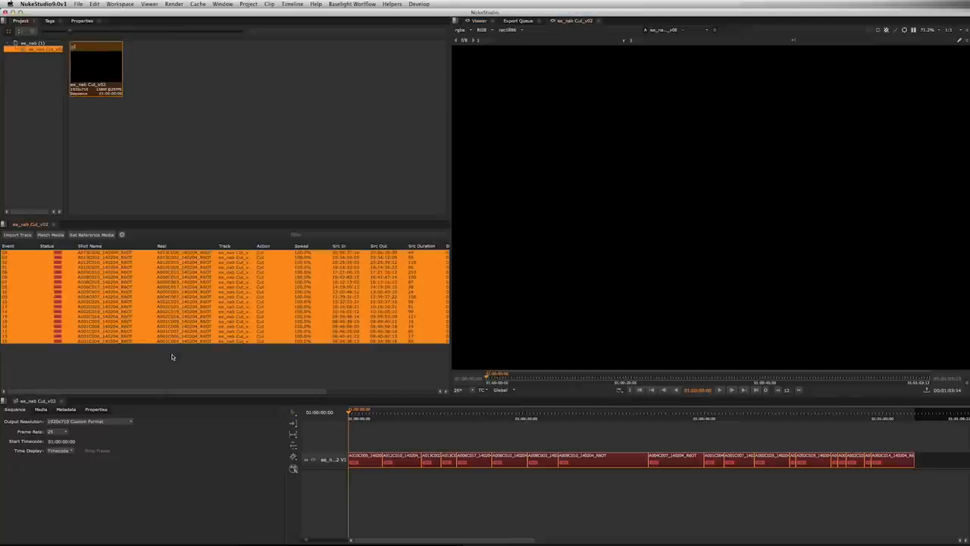
pyautogui.click(51, 234)
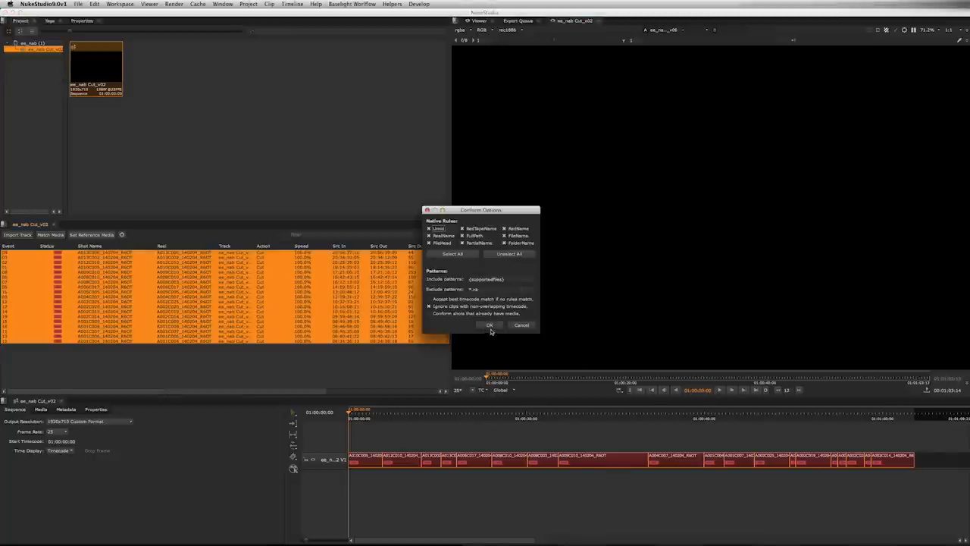
pyautogui.click(490, 325)
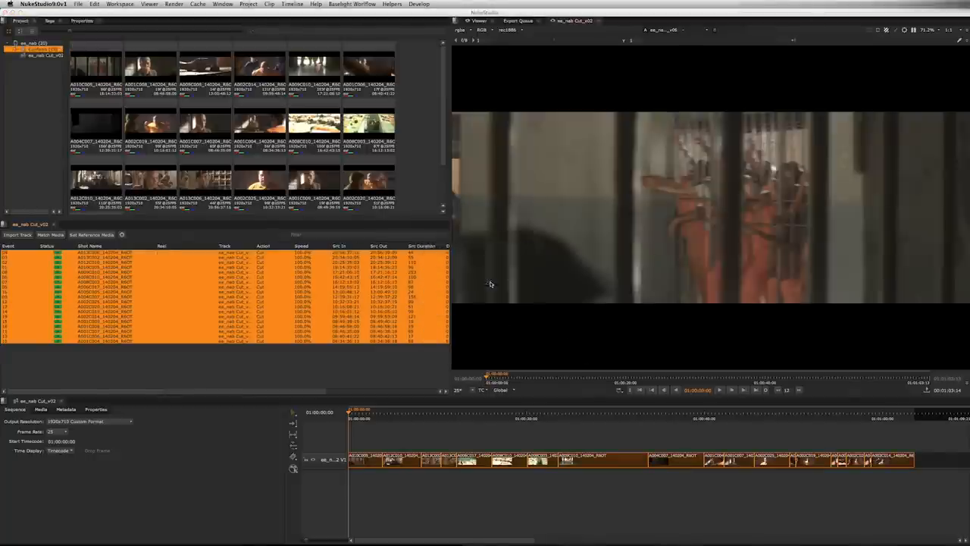
pyautogui.click(466, 418)
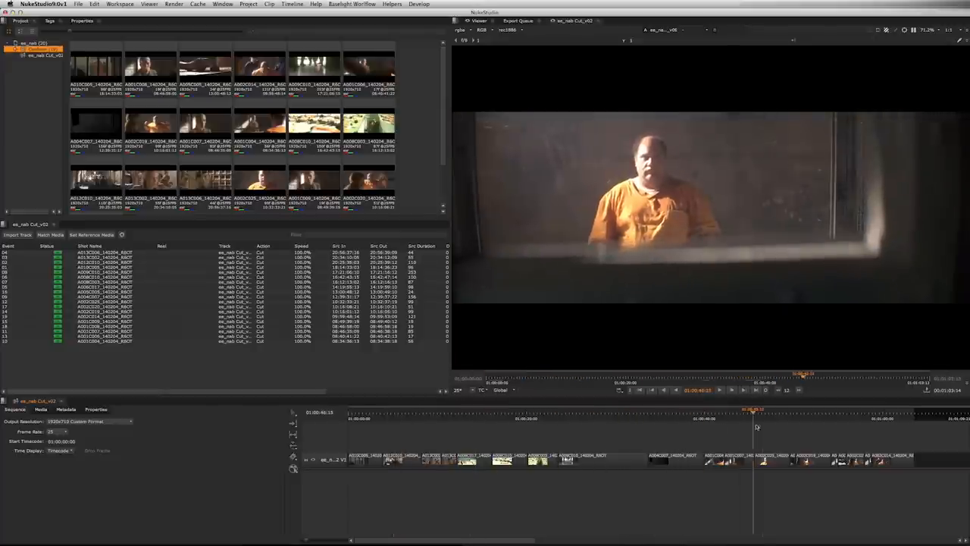
pyautogui.click(879, 417)
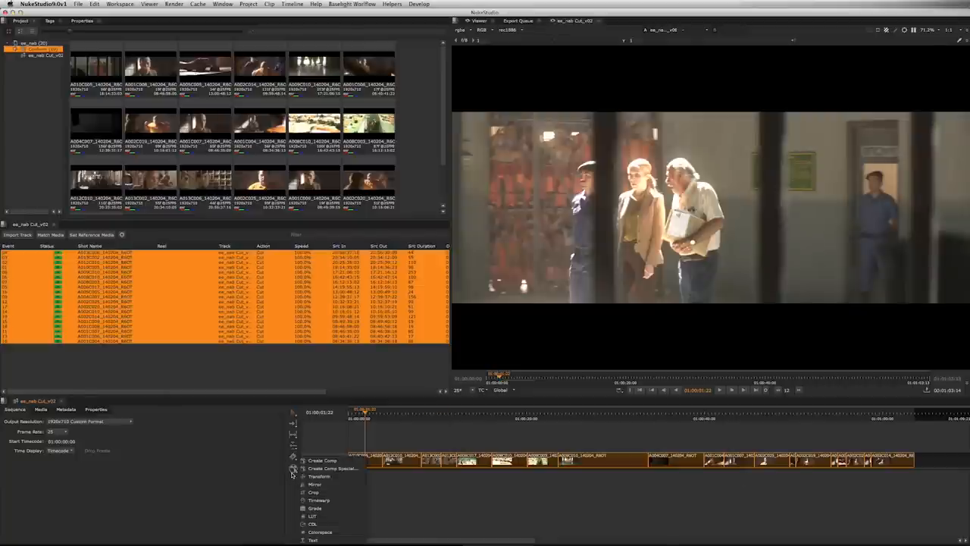
# Use Create Comp Special to add a separate comp for each selected shot.
pyautogui.click(322, 460)
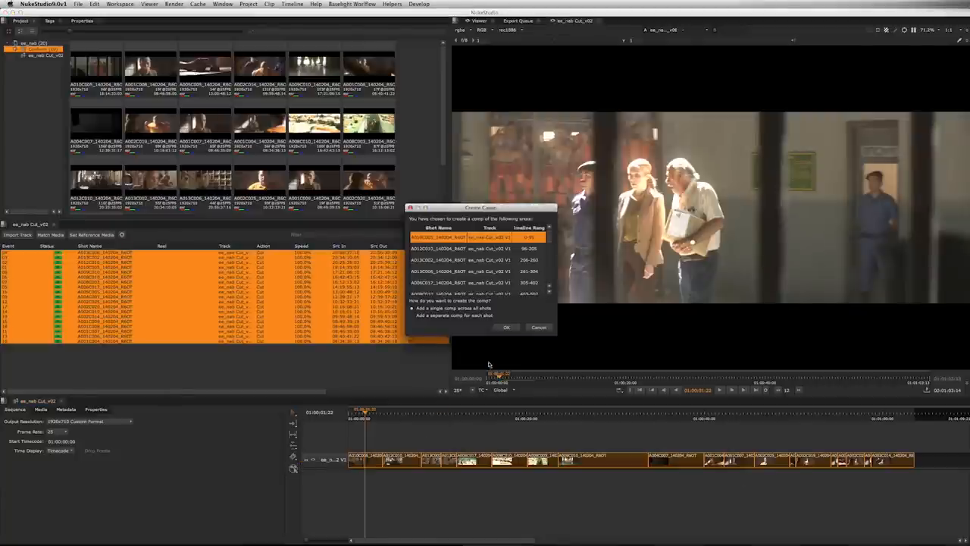
pyautogui.click(506, 327)
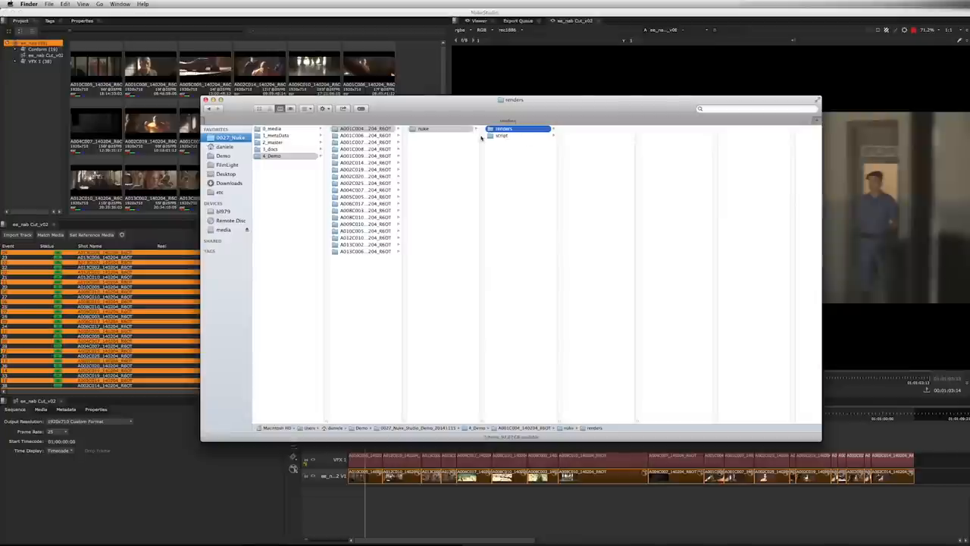
# View the shot's nuke script folder contents in Finder, then close the window.
pyautogui.click(502, 134)
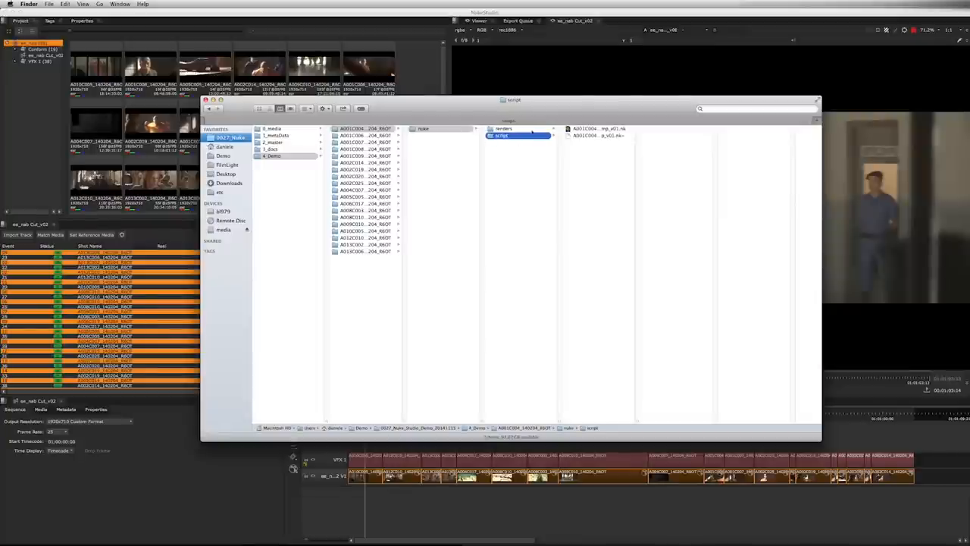
pyautogui.click(504, 129)
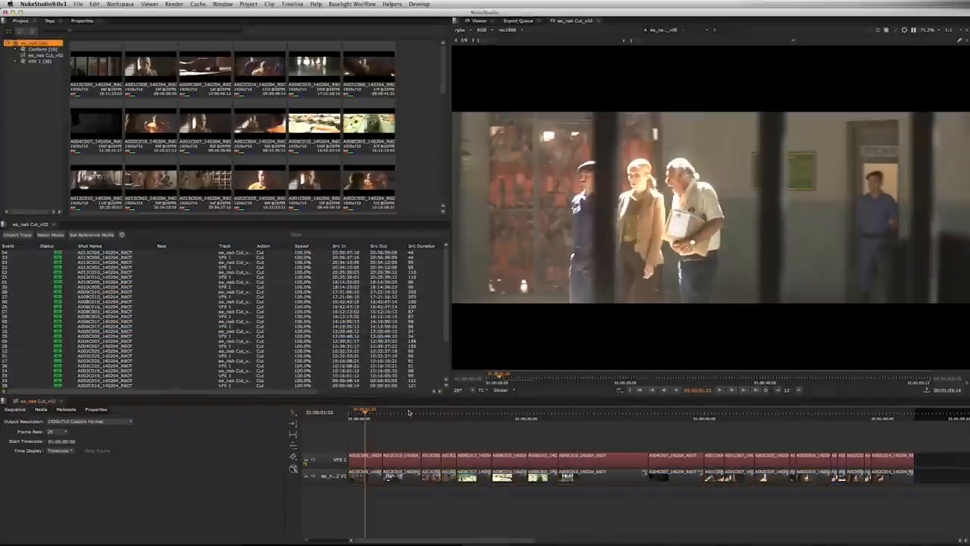
# In the Job Manager, pick localhost and choose the ee_nab job.
pyautogui.click(520, 412)
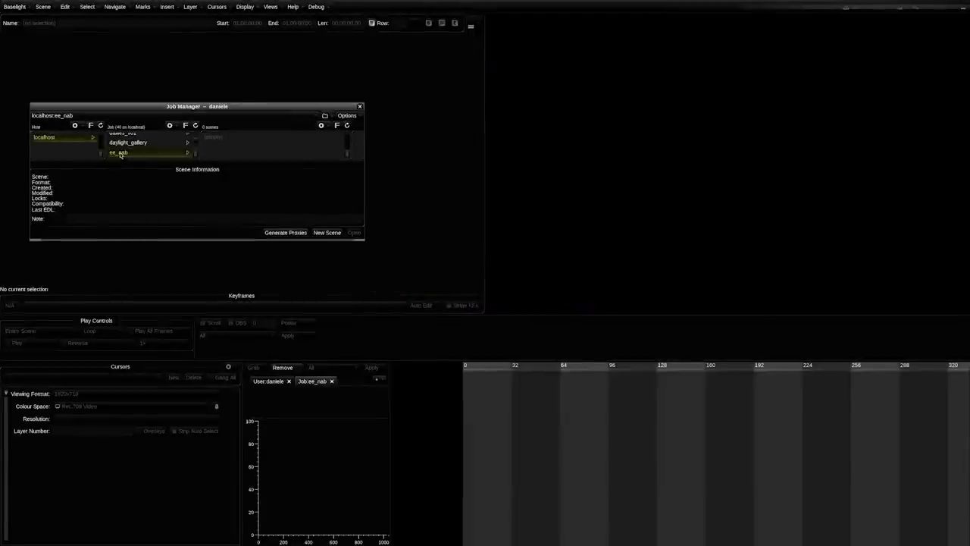
pyautogui.click(347, 125)
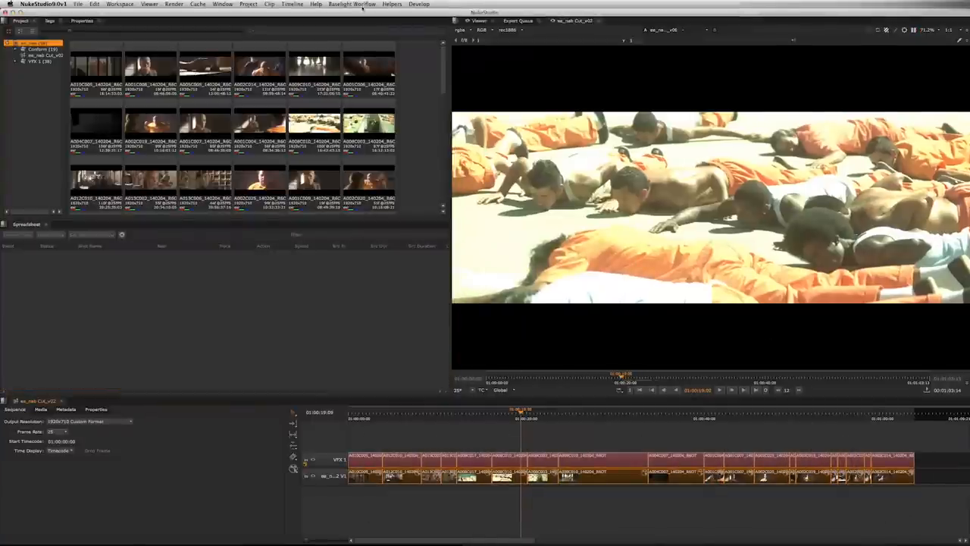
pyautogui.click(351, 4)
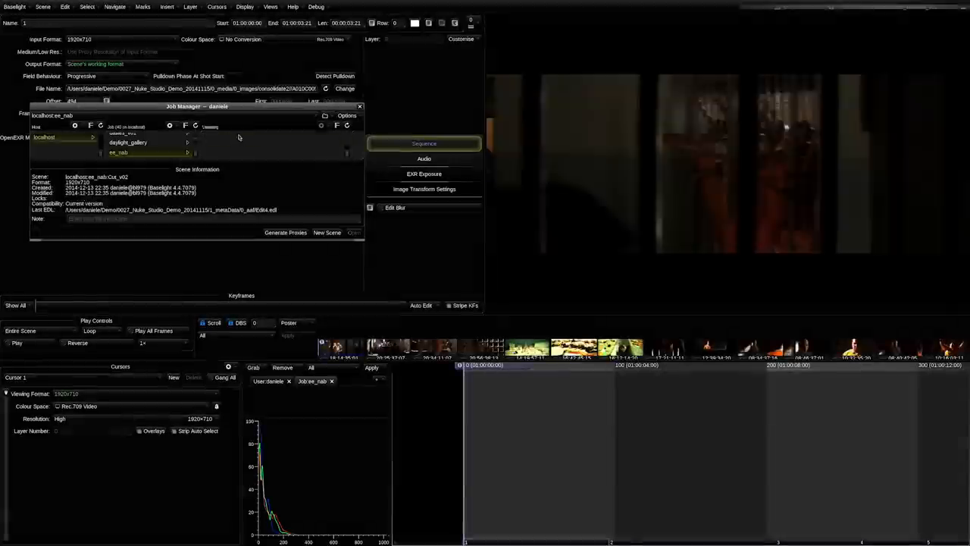
# Open the Cut_v02 scene so its shots load.
pyautogui.click(243, 138)
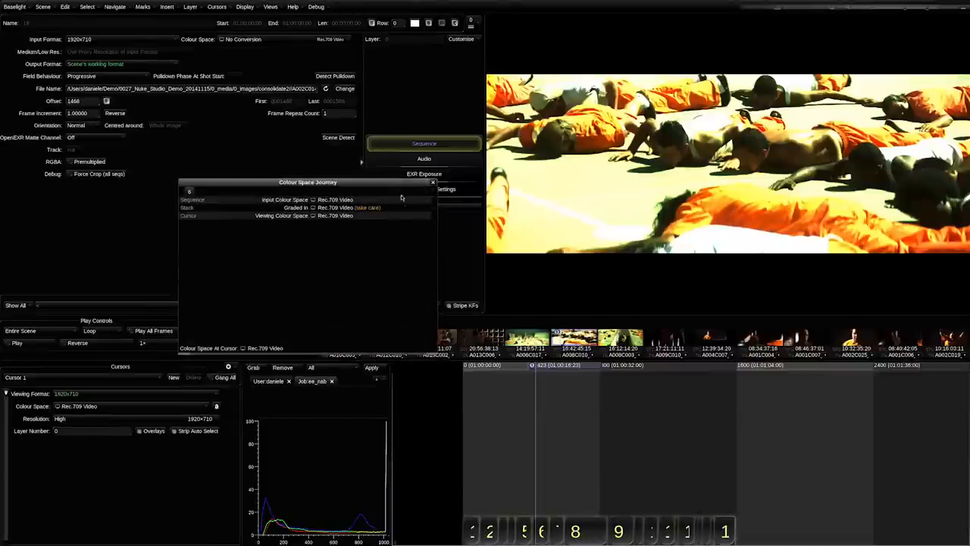
# Set the sequence input colour space to ARRI Linear Wide Gamut and review it on other shots including the close-up.
pyautogui.click(424, 159)
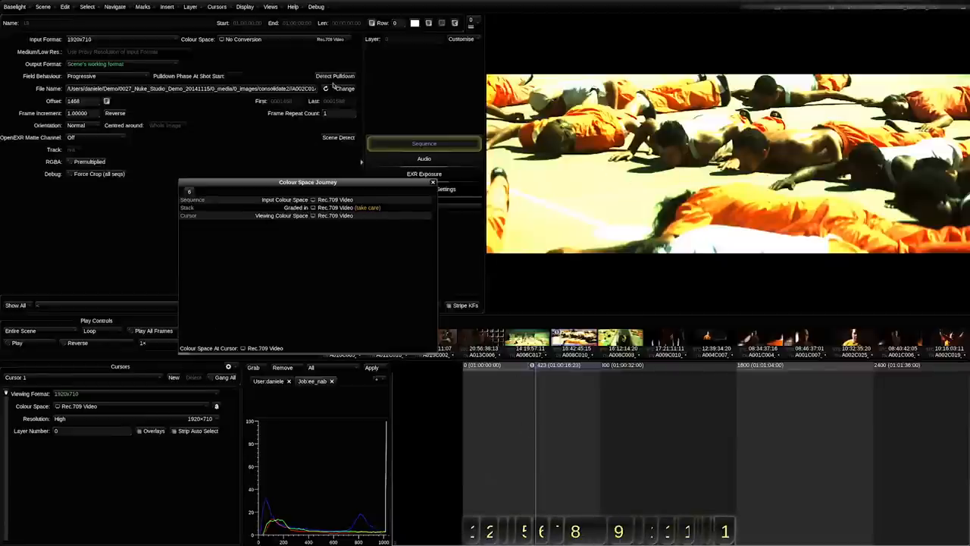
pyautogui.click(243, 38)
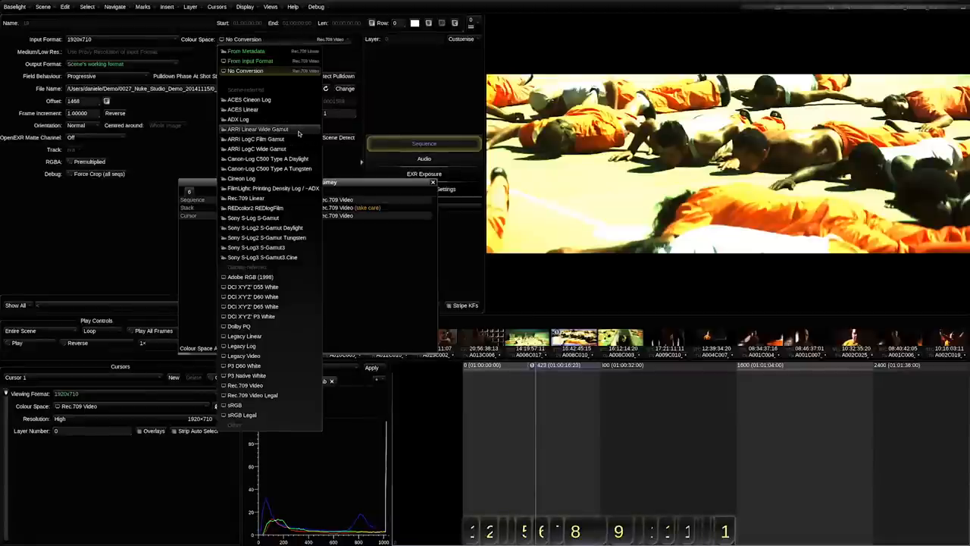
pyautogui.click(257, 129)
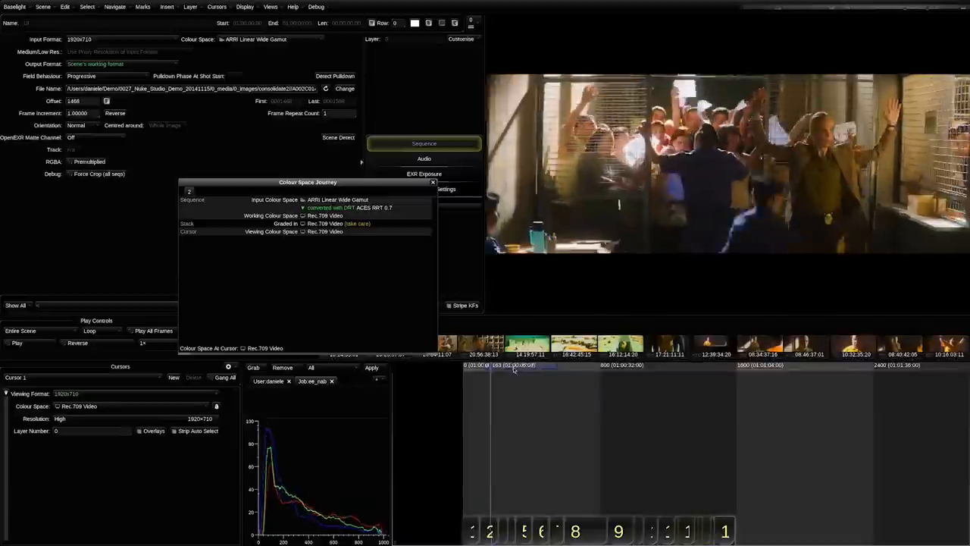
pyautogui.click(530, 371)
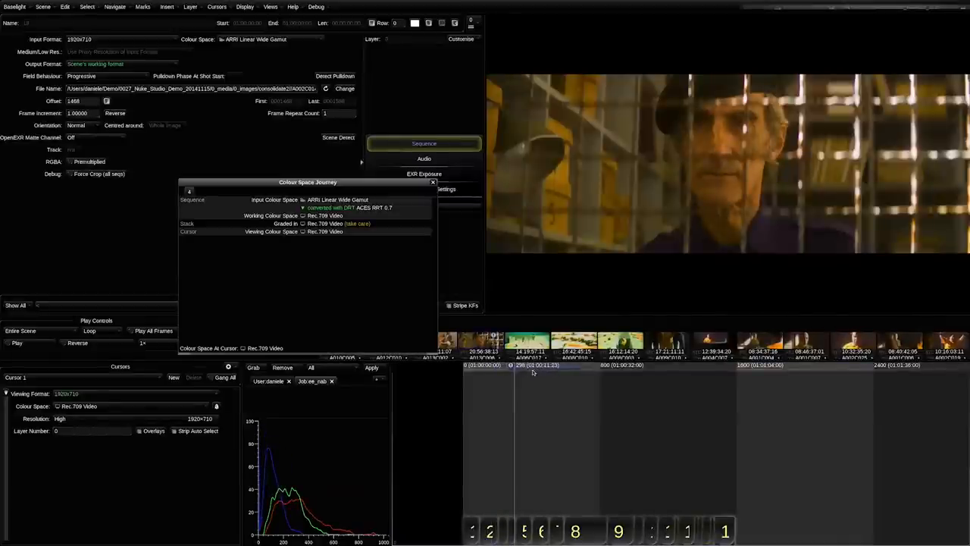
pyautogui.click(514, 173)
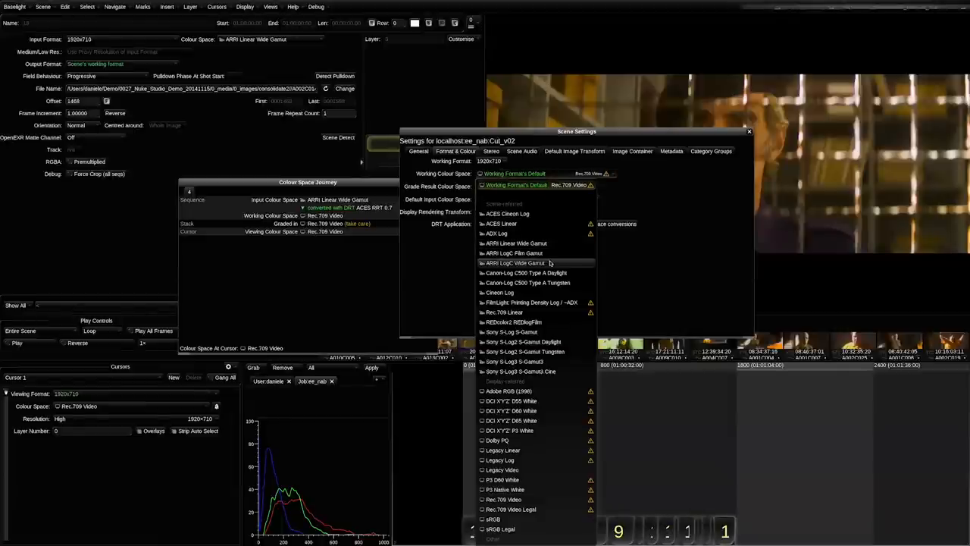
# Set working space ARRI LogC Wide Gamut, display transform Truelight Film 1, viewing Rec.709 Video.
pyautogui.click(515, 263)
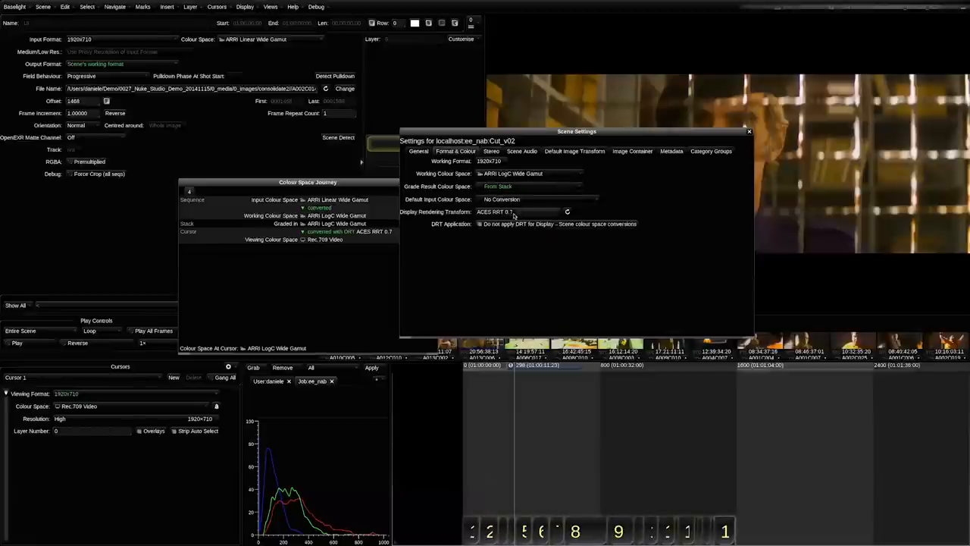
pyautogui.click(517, 211)
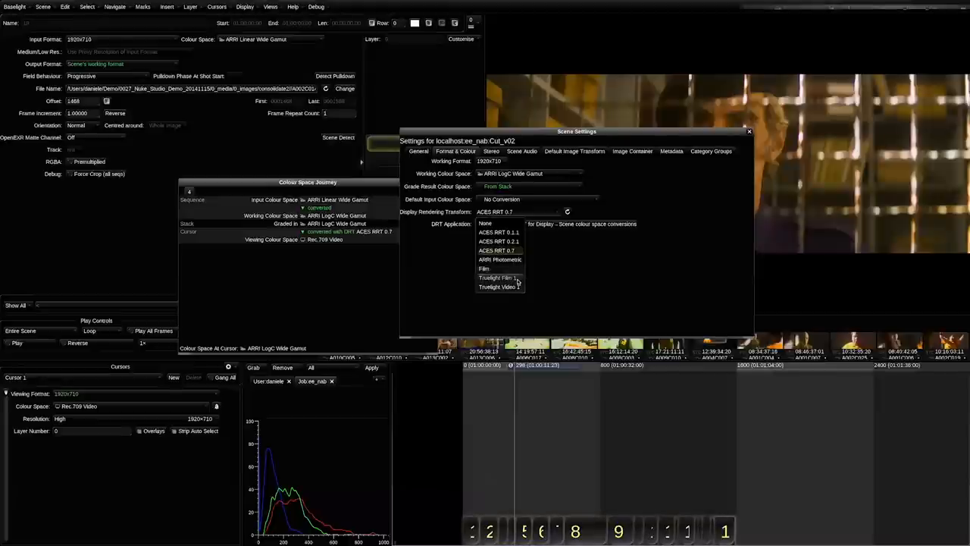
pyautogui.click(497, 277)
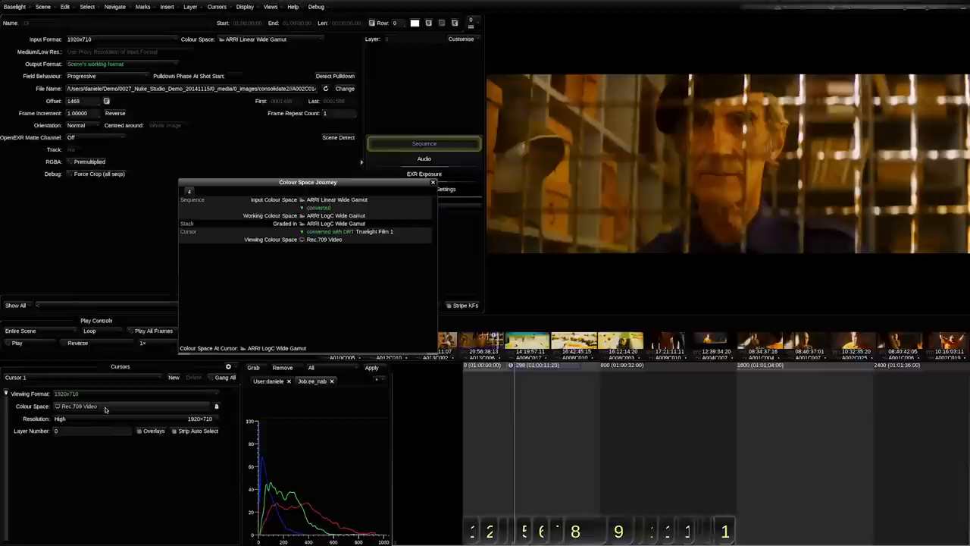
pyautogui.click(79, 406)
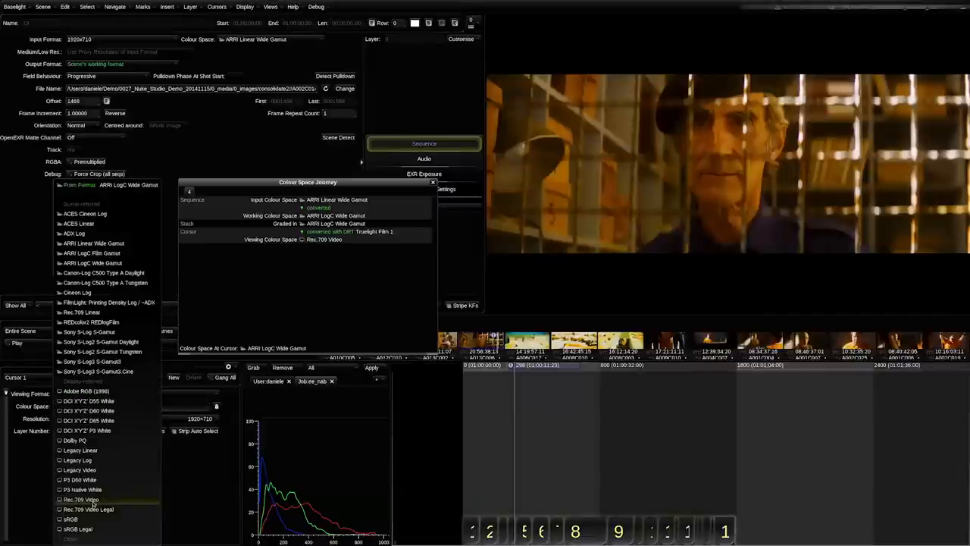
pyautogui.click(81, 499)
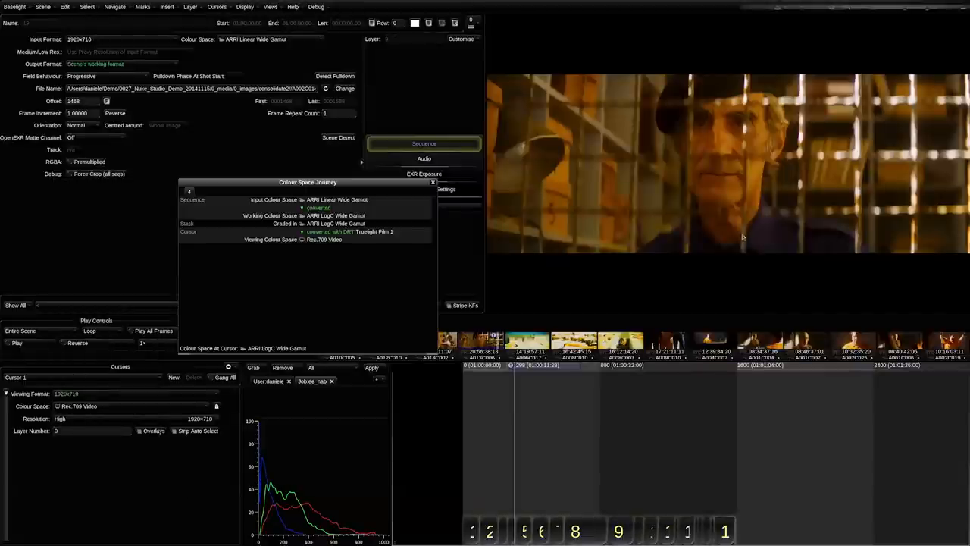
pyautogui.click(431, 182)
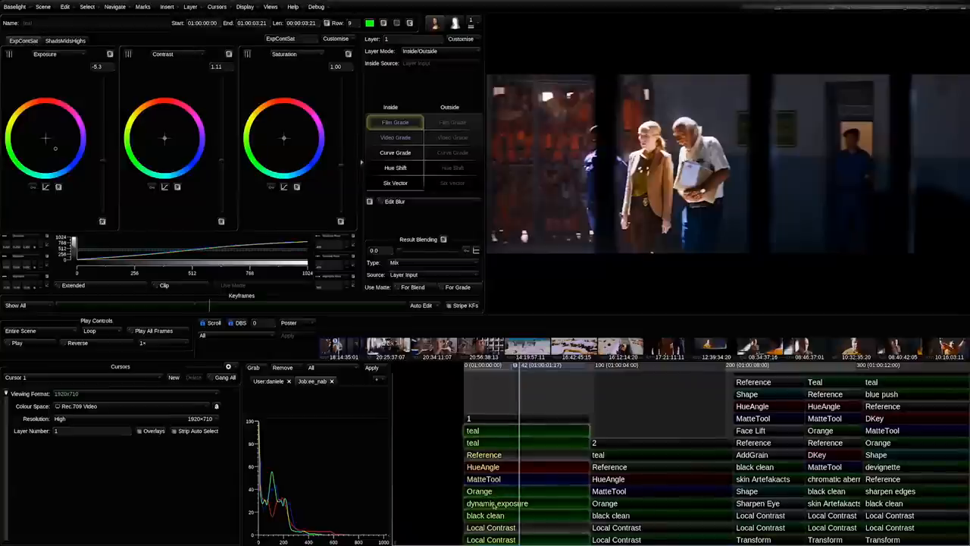
# Step through the grade layers and view the Tracker layer following the woman's face.
pyautogui.click(497, 503)
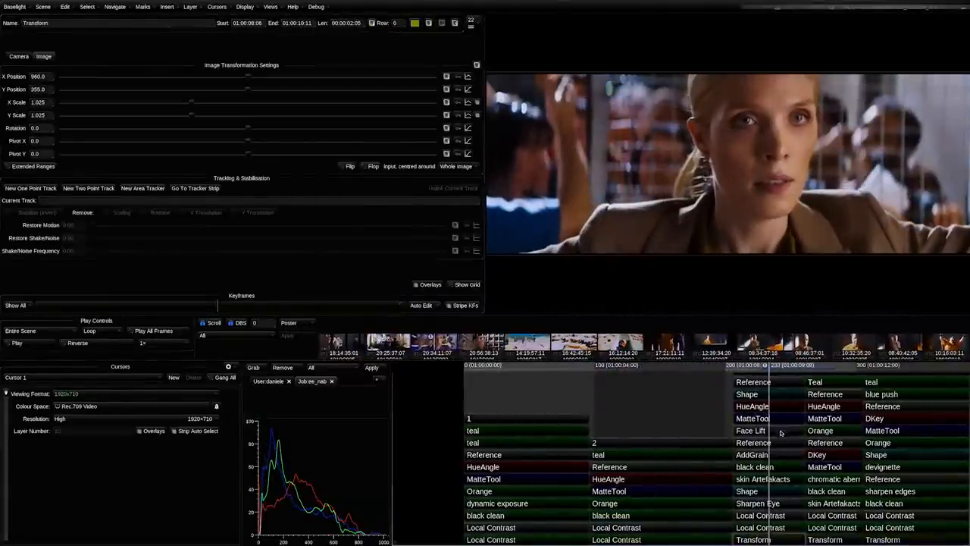
pyautogui.click(750, 431)
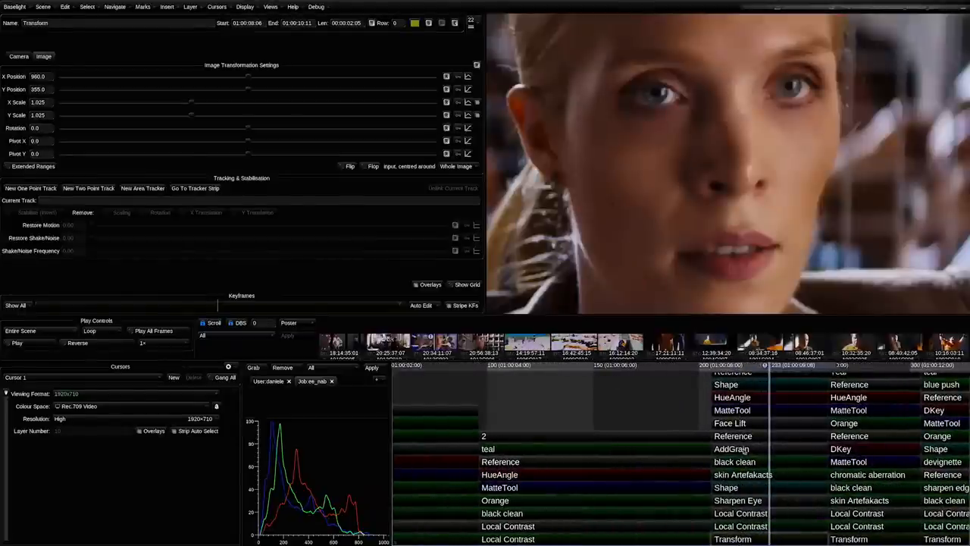
pyautogui.click(726, 487)
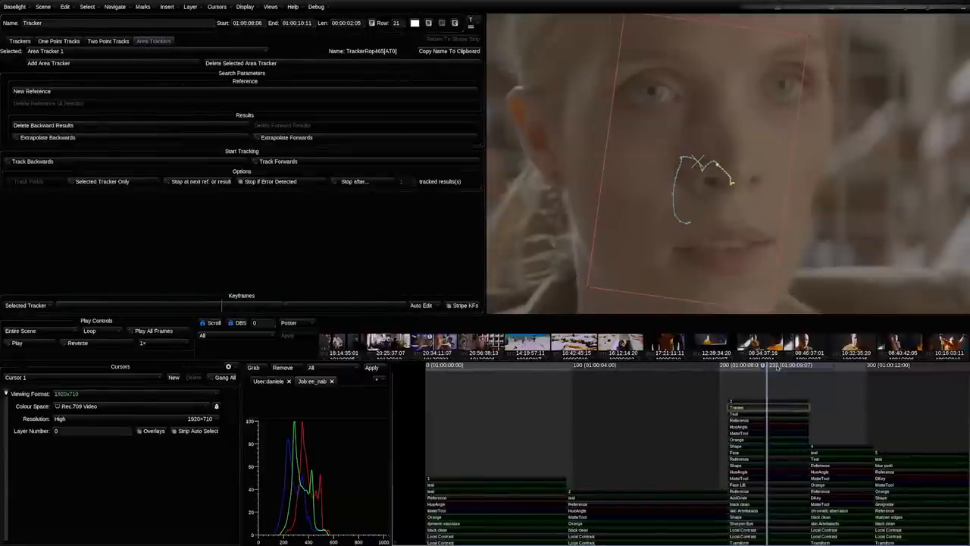
# Begin setting up the BLG export for all shots into the blgs folder.
pyautogui.click(793, 364)
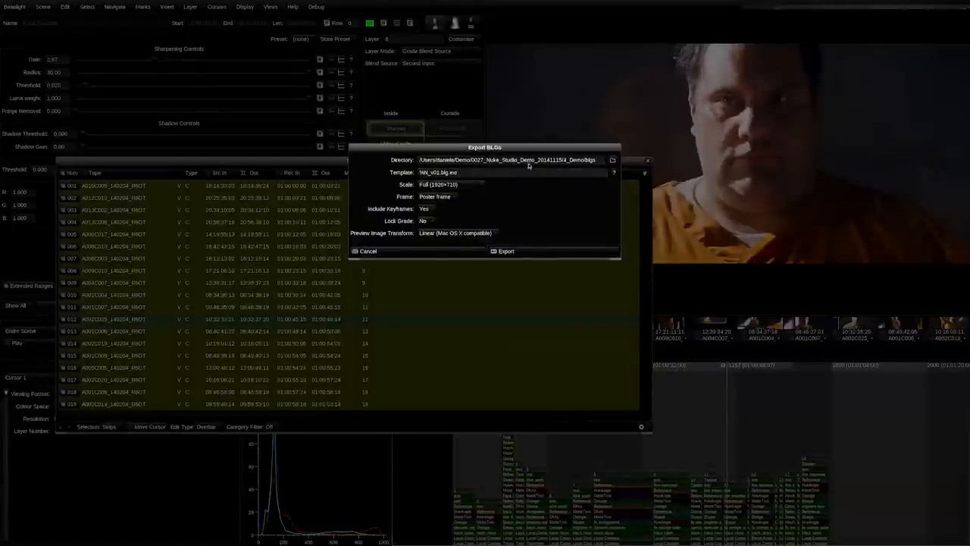
# Run the export to write per-shot BLG files into the blgs folder.
pyautogui.click(503, 251)
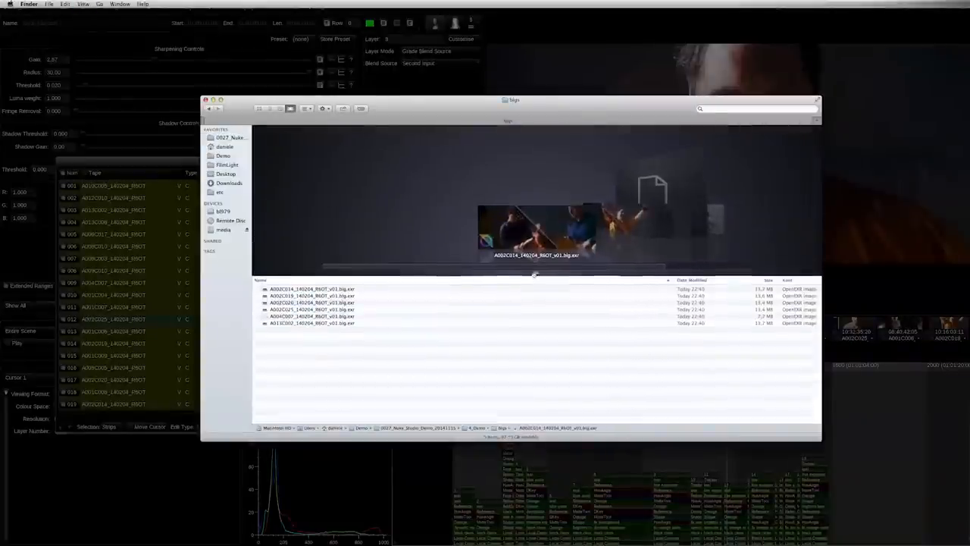
# Browse the exported per-shot .blg.exr files in the blgs folder.
pyautogui.click(312, 302)
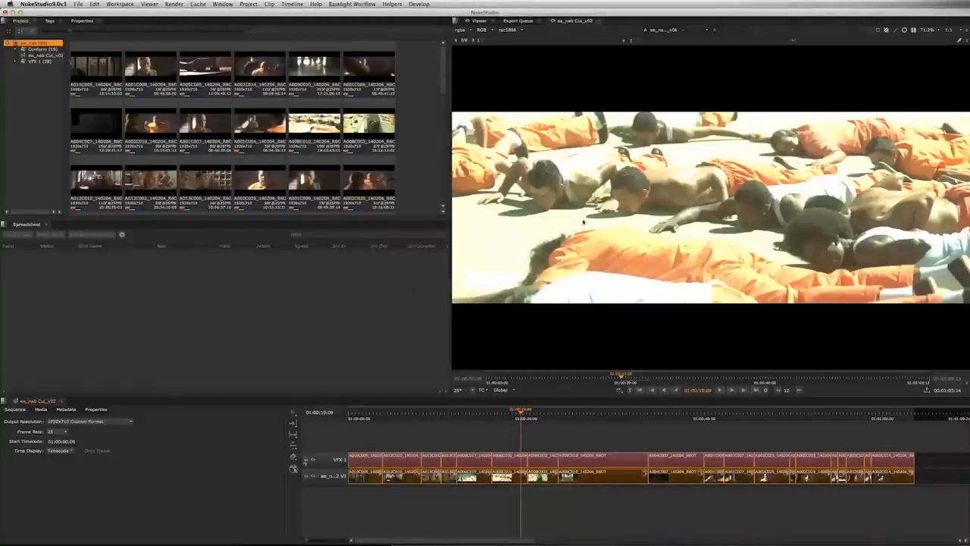
# Scan the timeline clips for versions and accept the 19 new BLG-graded versions found.
pyautogui.click(351, 4)
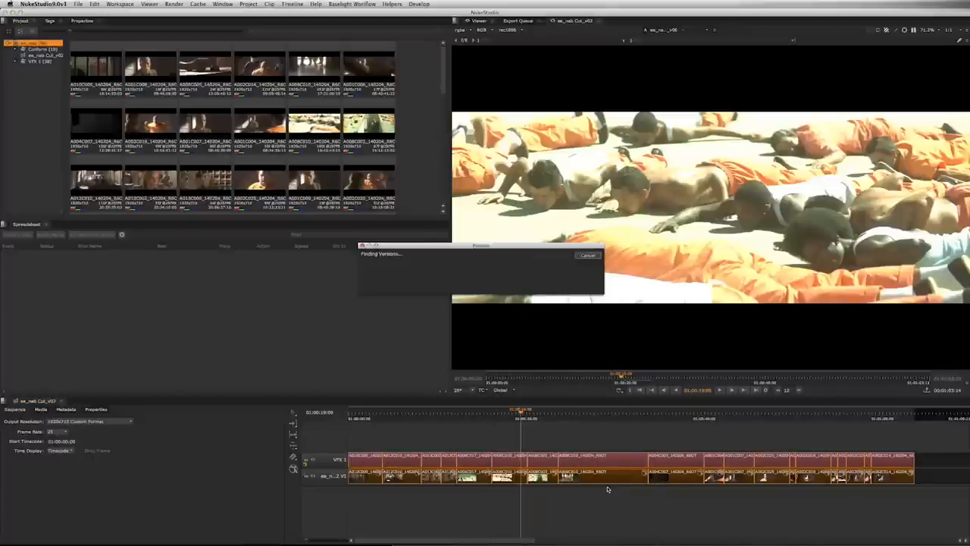
pyautogui.moveTo(534, 440)
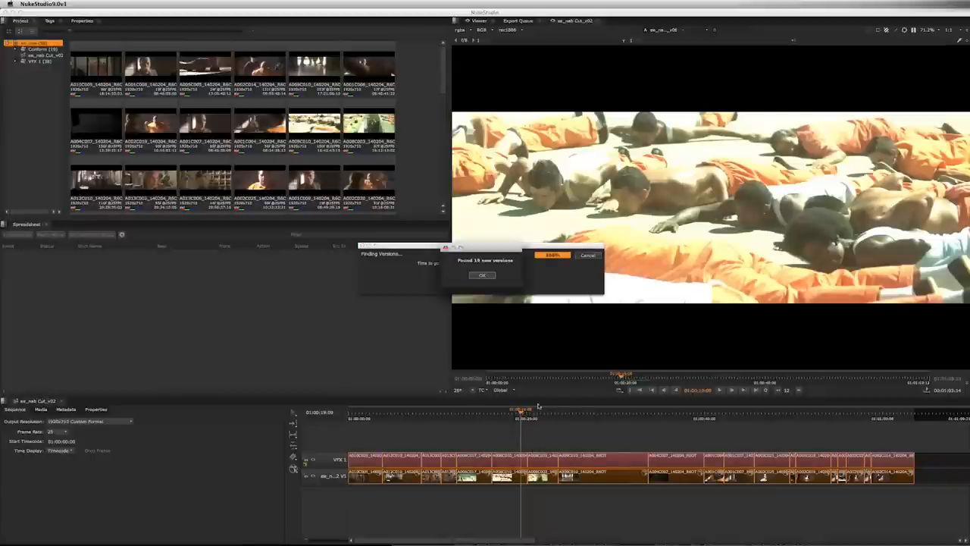
pyautogui.click(481, 275)
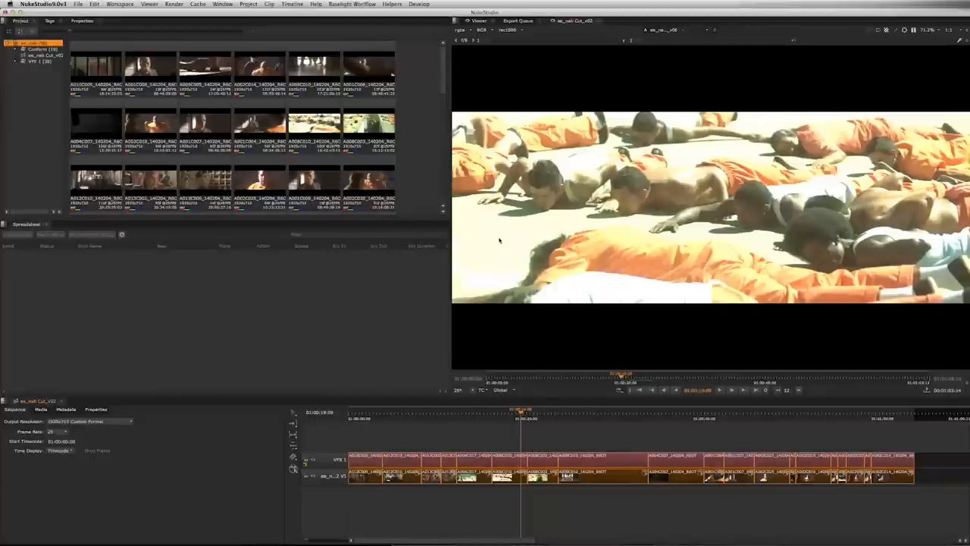
pyautogui.click(269, 4)
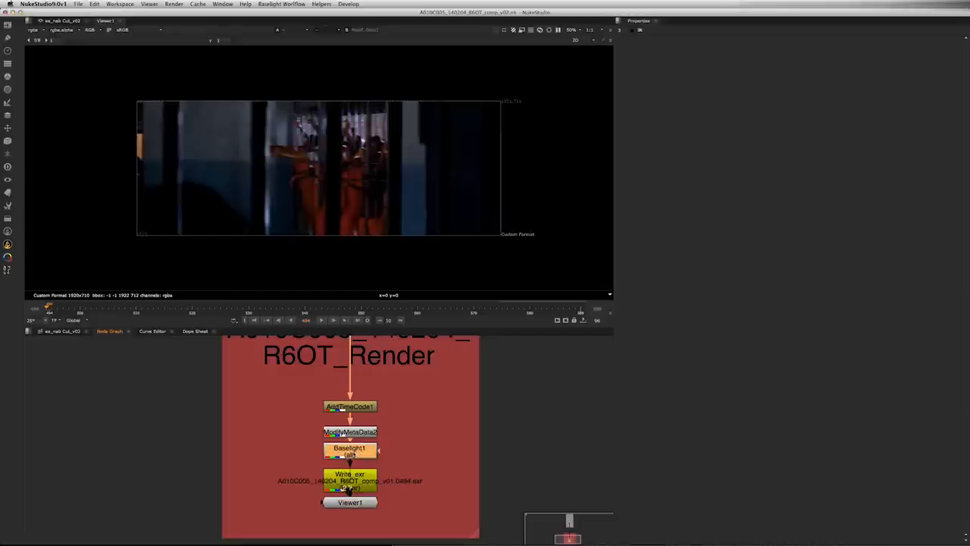
# Show the Baselight1 node's properties in the A010C005 comp, with its v01 BLG file loaded.
pyautogui.doubleClick(350, 448)
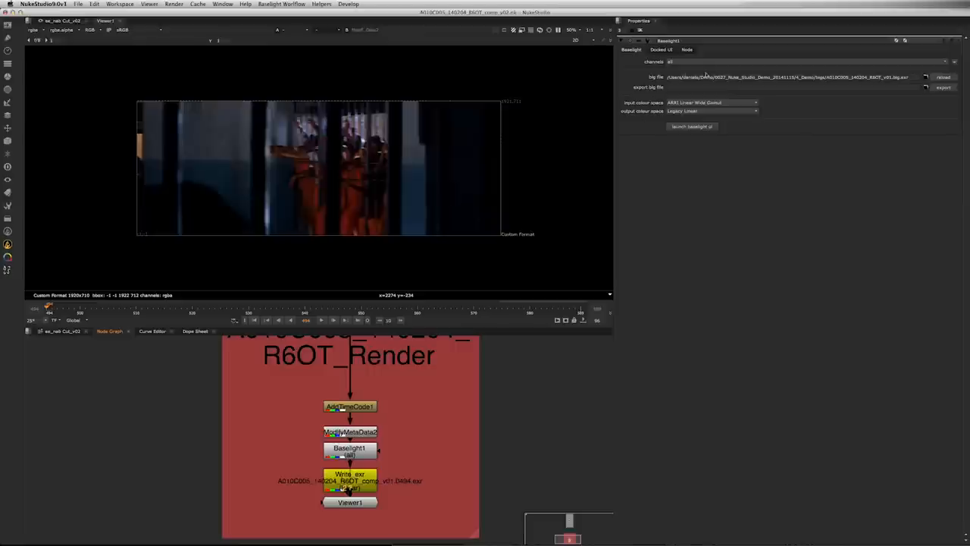
pyautogui.click(792, 76)
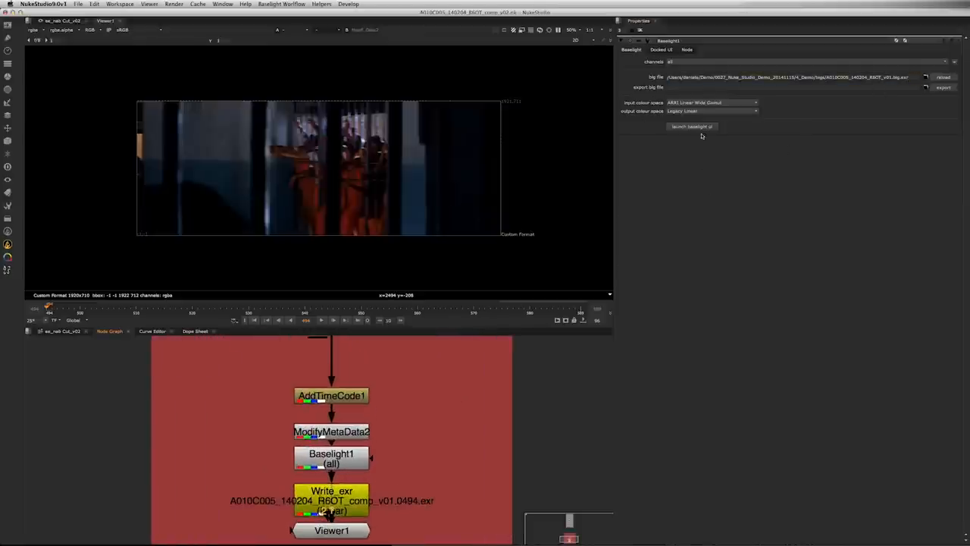
# Launch the Baselight UI, show the dynamic exposure layer and scrub through the shot's frames.
pyautogui.click(690, 127)
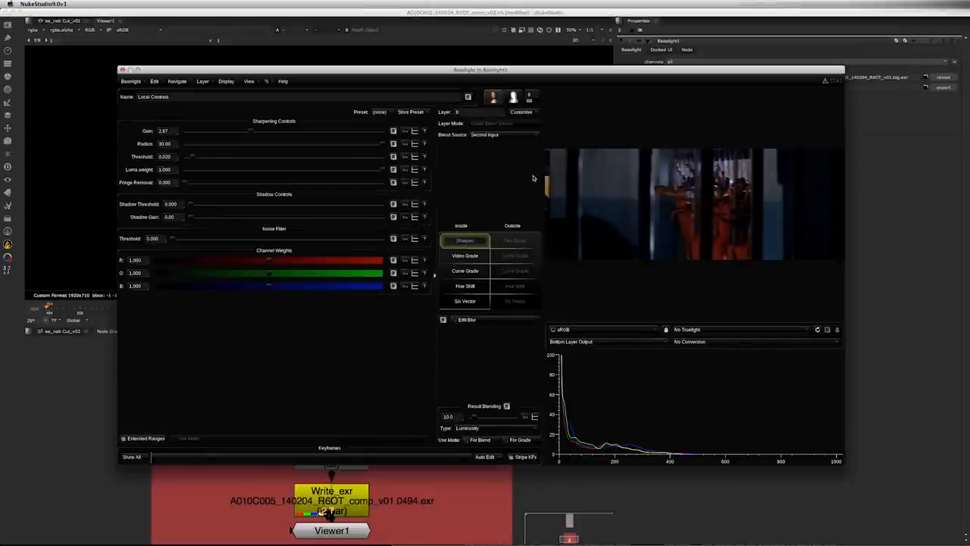
pyautogui.click(529, 99)
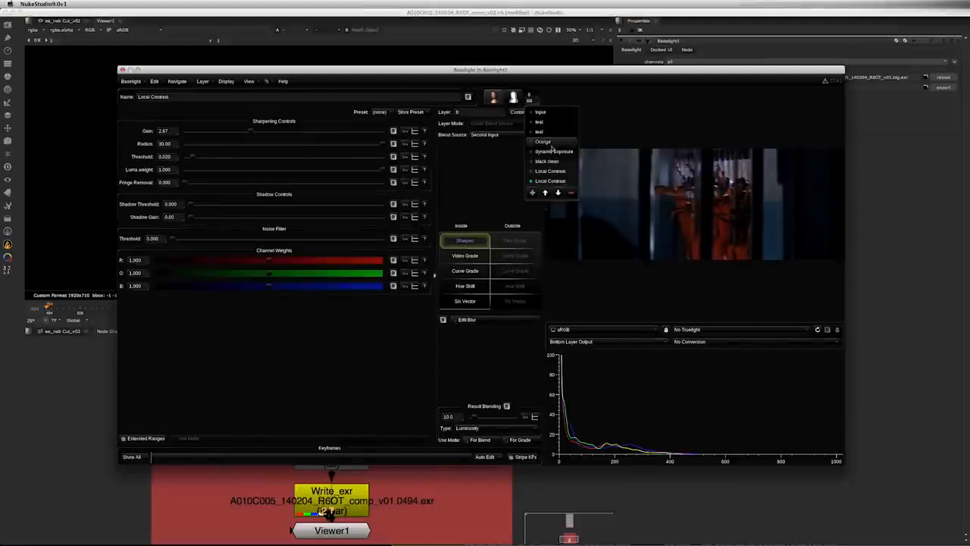
pyautogui.click(553, 151)
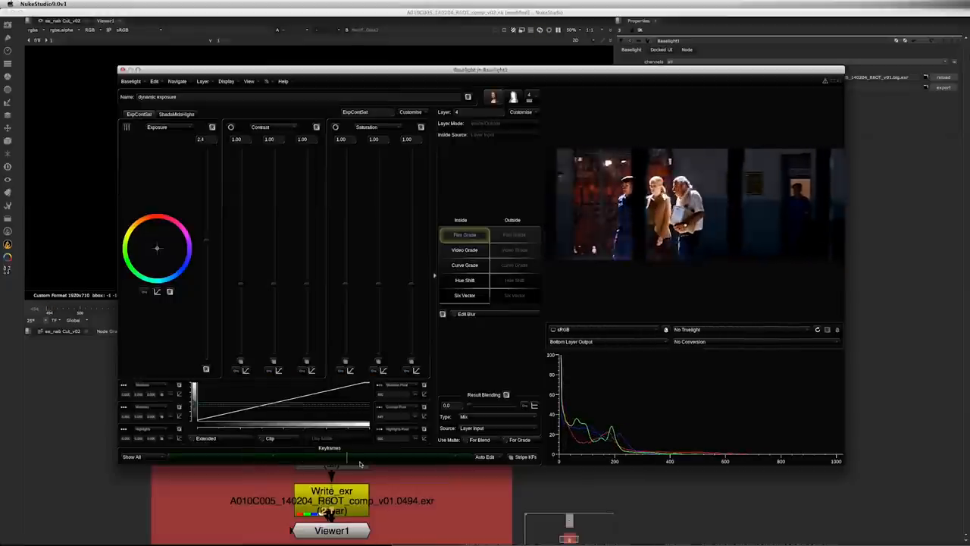
pyautogui.moveTo(201, 139); pyautogui.dragTo(220, 139)
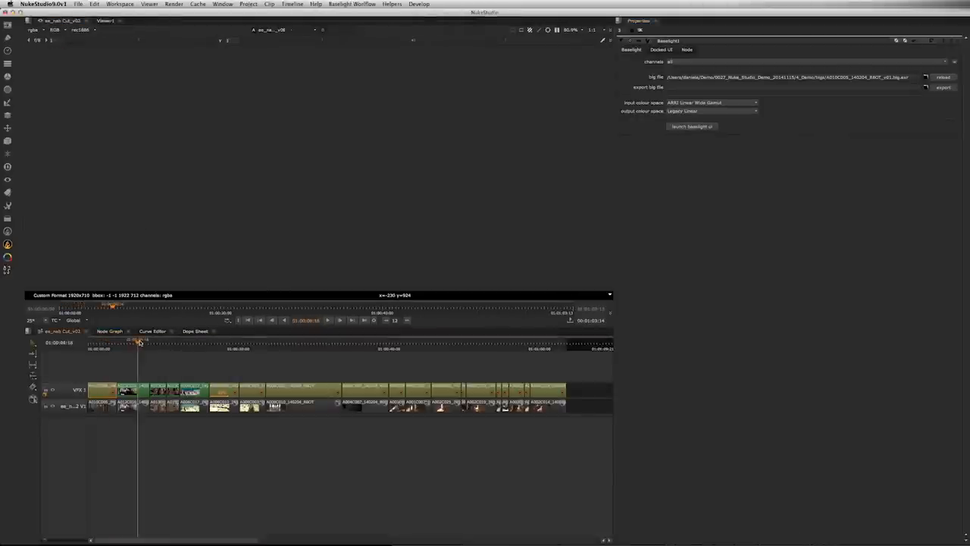
# Move the timeline playhead onto the next shot to pick its comp.
pyautogui.click(161, 348)
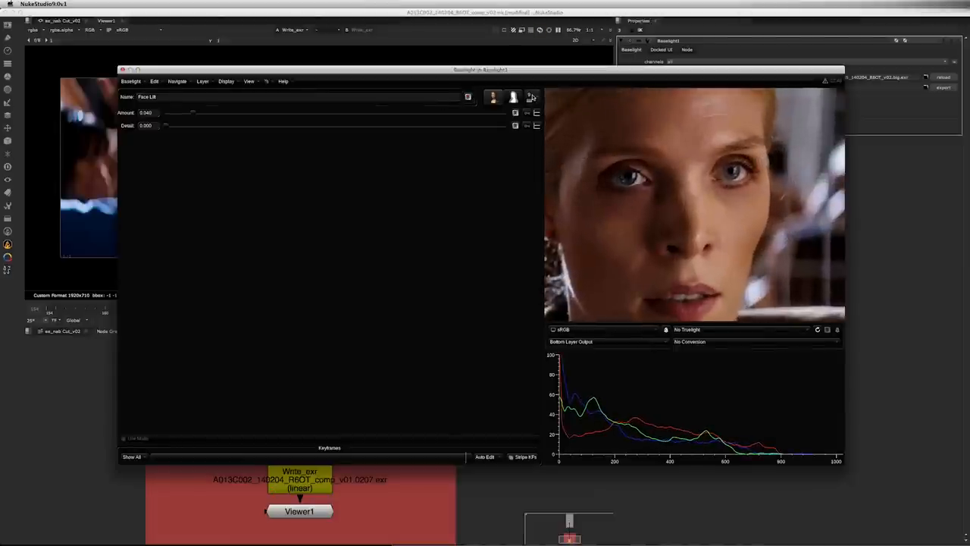
# Inspect shot A013C002's Tracker and Local Contrast grade layers, then the Transform layer.
pyautogui.click(530, 97)
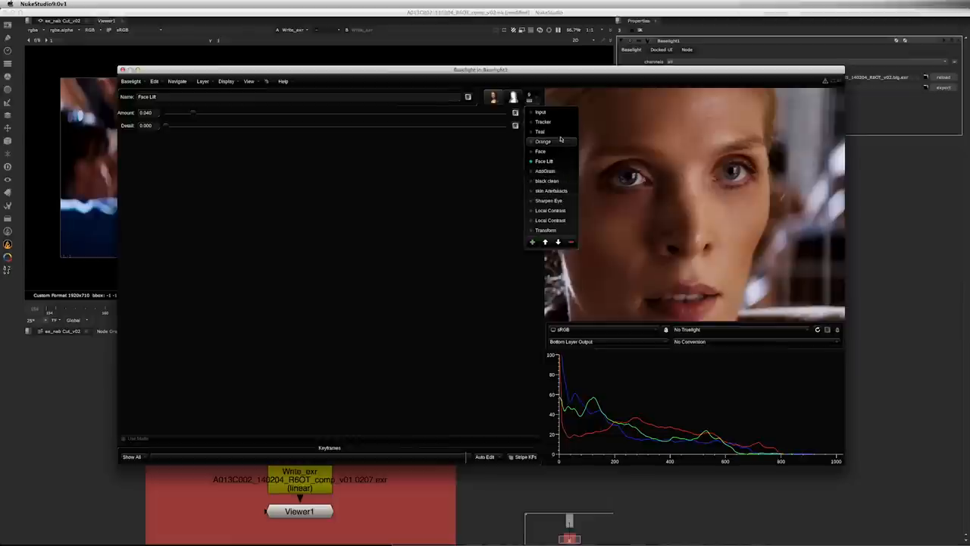
pyautogui.click(542, 121)
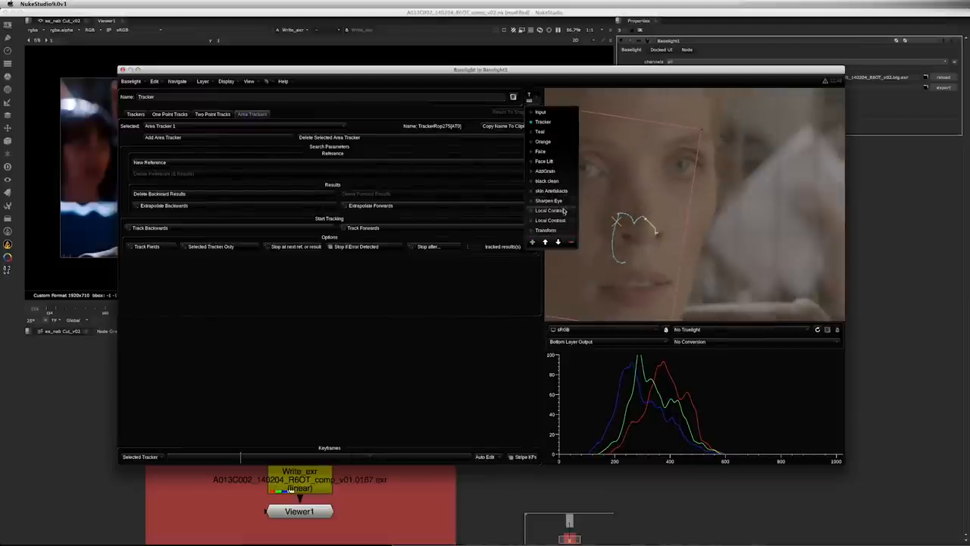
pyautogui.click(548, 200)
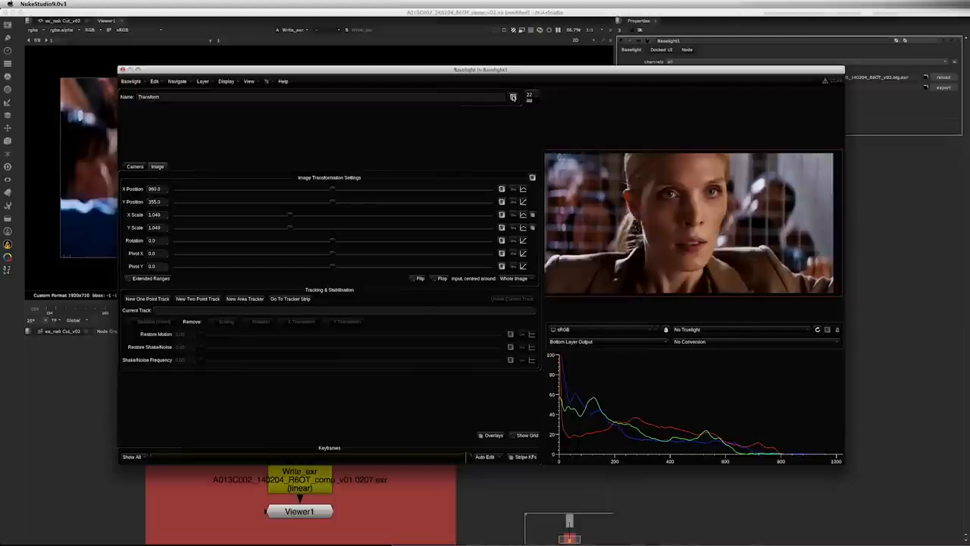
pyautogui.click(528, 96)
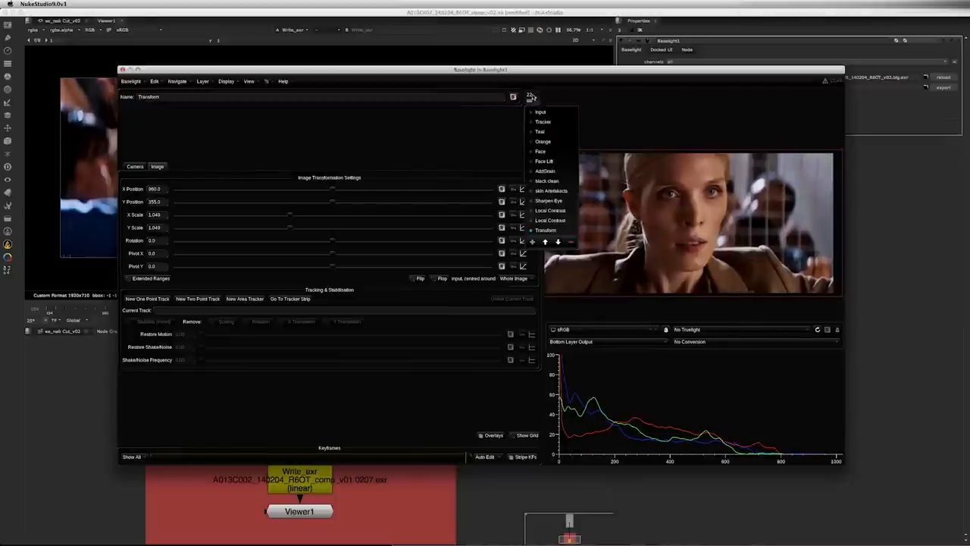
pyautogui.moveTo(562, 181)
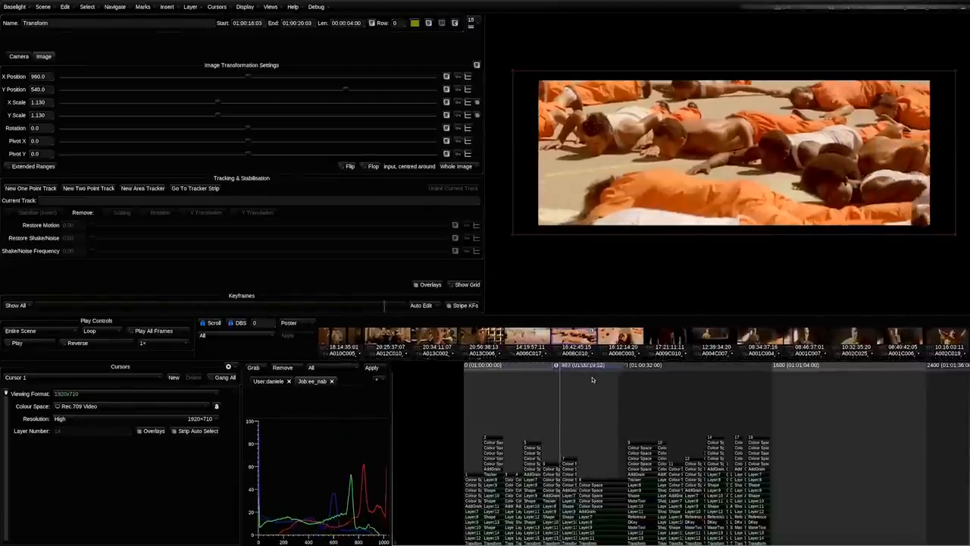
# Jump the Baselight cursor onto later shots in the scene to check their final grades.
pyautogui.click(591, 364)
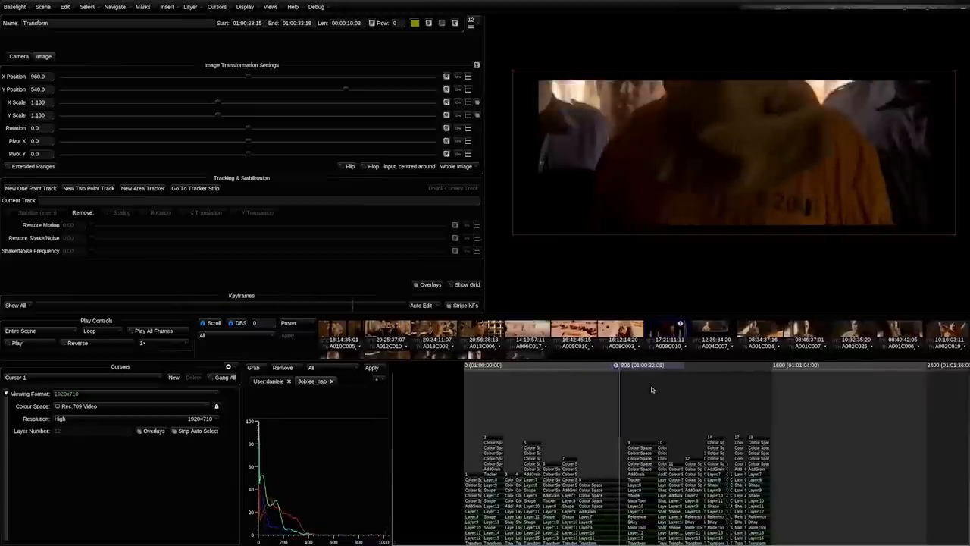
pyautogui.click(650, 365)
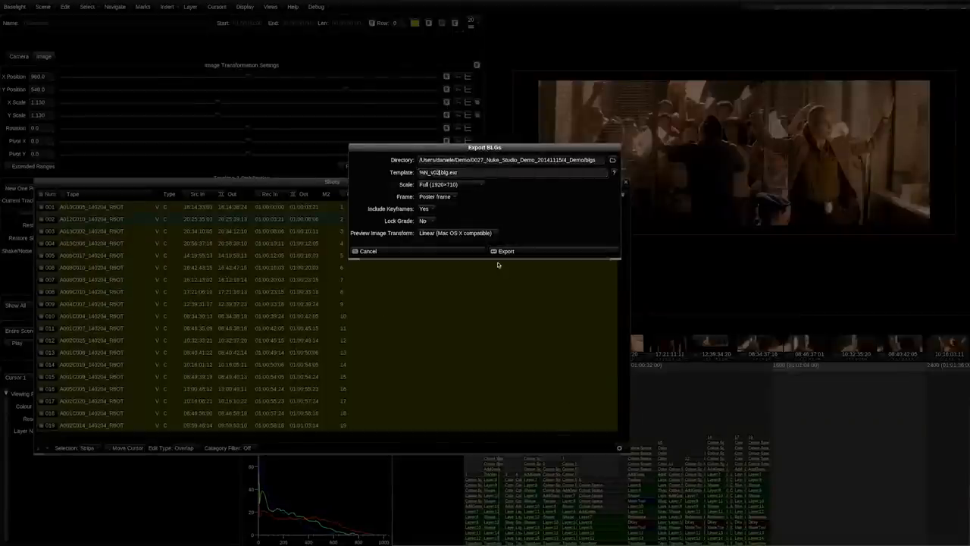
# Export the v02 BLG files for all 18 shots using the %N_v02.blg.exr template.
pyautogui.click(503, 251)
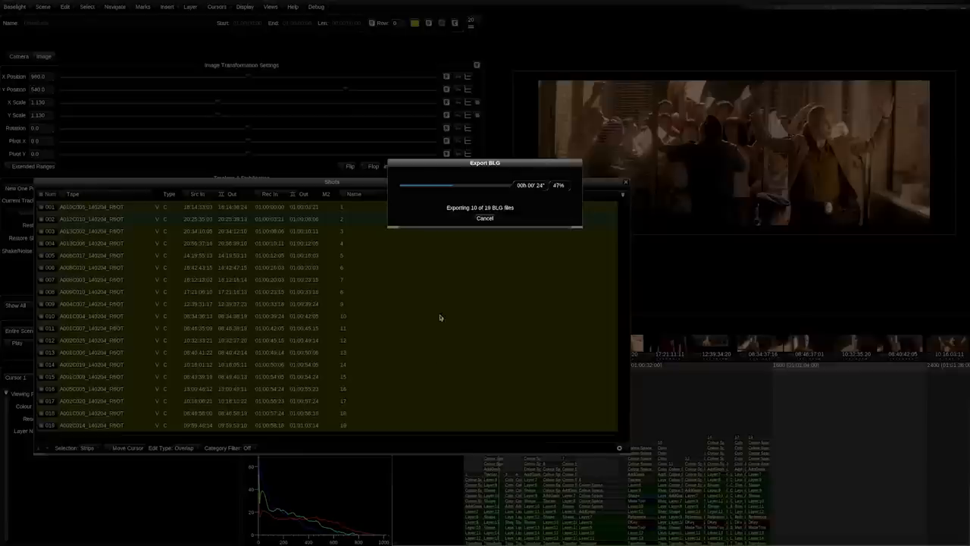
pyautogui.moveTo(428, 366)
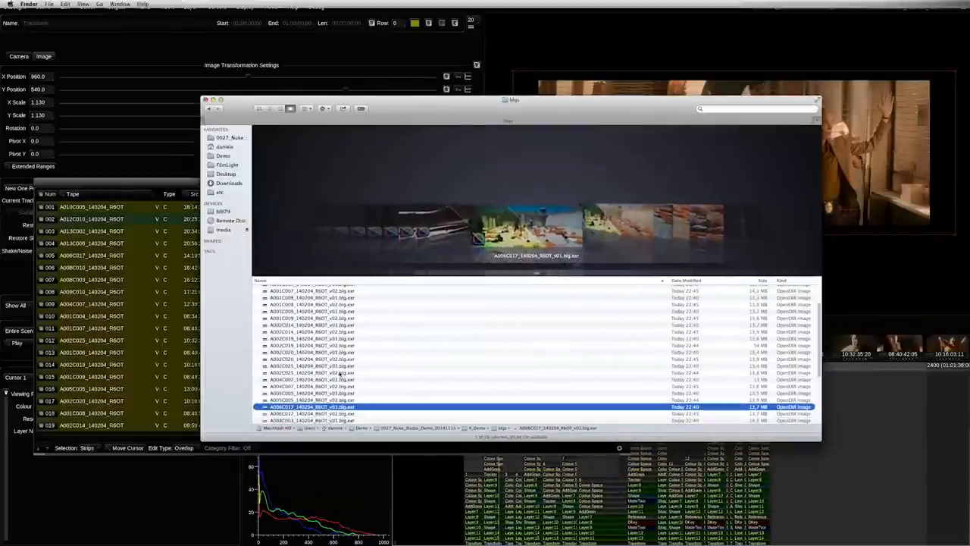
# Check a newly exported v02 .blg.exr file sitting beside the v01 ones.
pyautogui.click(311, 413)
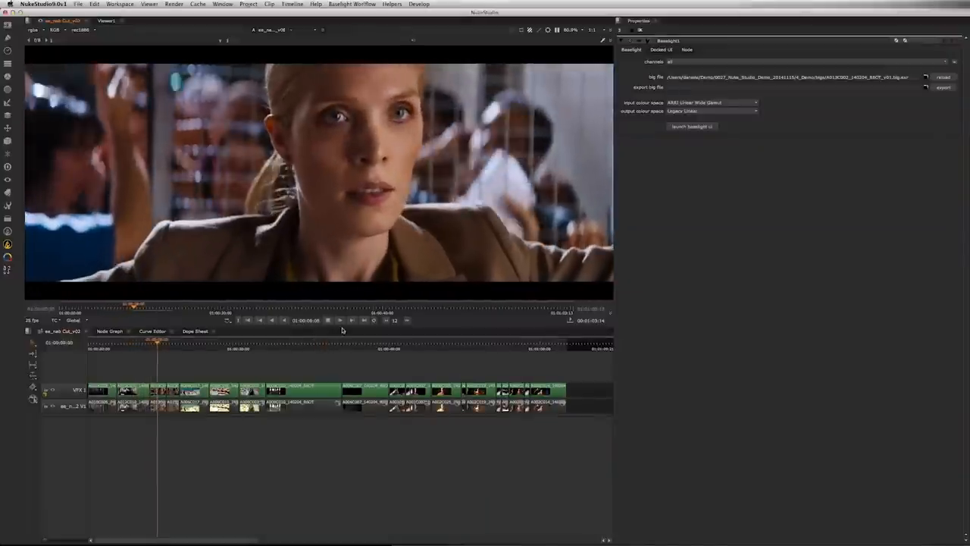
# Run the Baselight Workflow update on the VFX track clips and move the playhead to the cut's start.
pyautogui.click(329, 319)
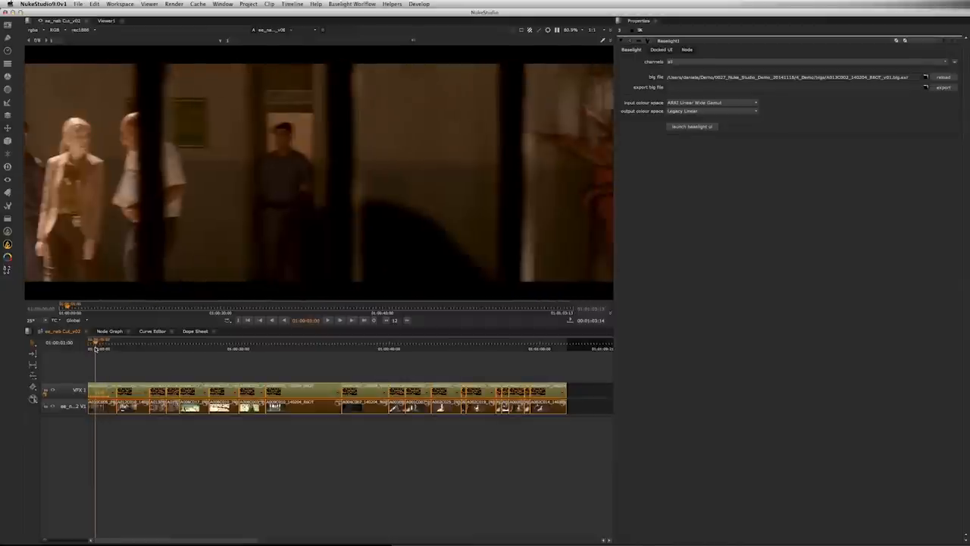
pyautogui.click(140, 345)
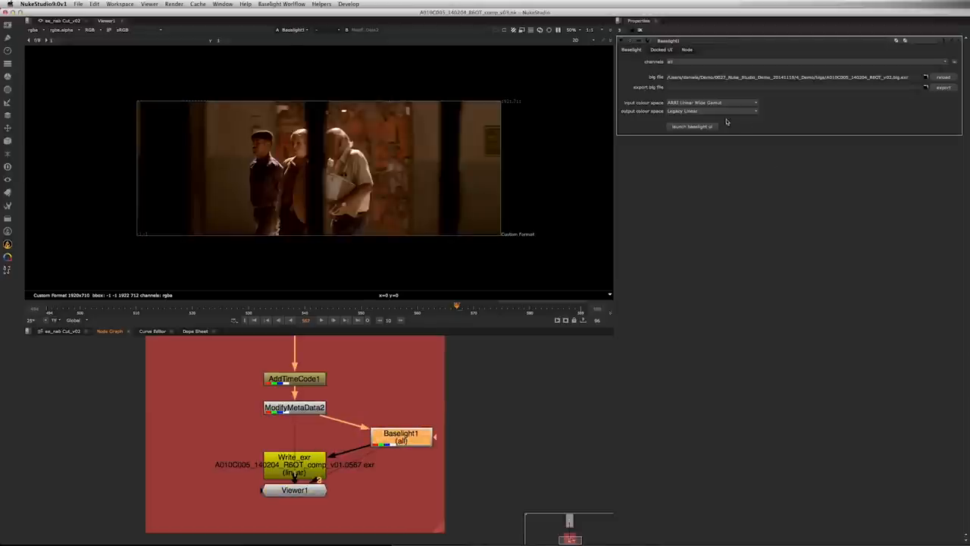
# Launch Baselight's grading UI from Baselight1 and review the v02 grade's layer list, selecting another layer.
pyautogui.click(691, 126)
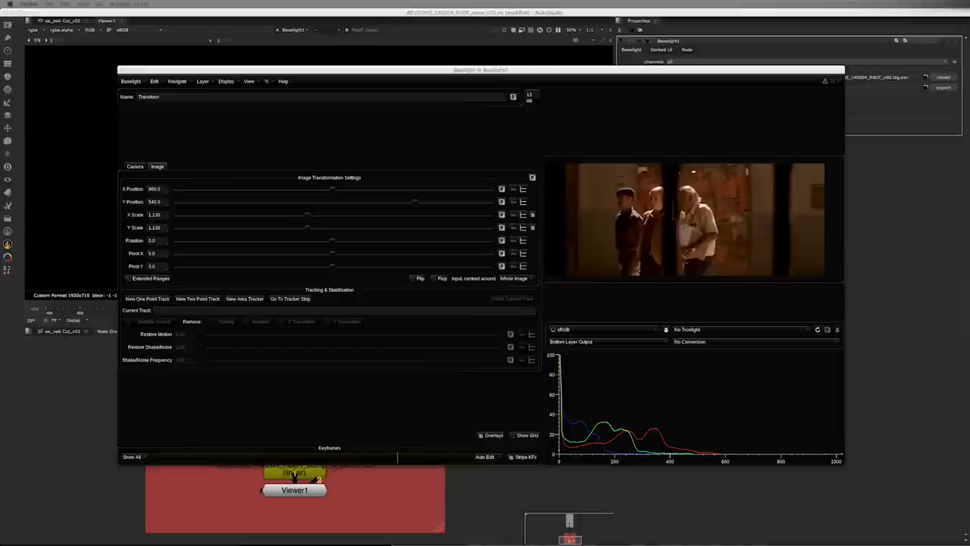
pyautogui.click(529, 96)
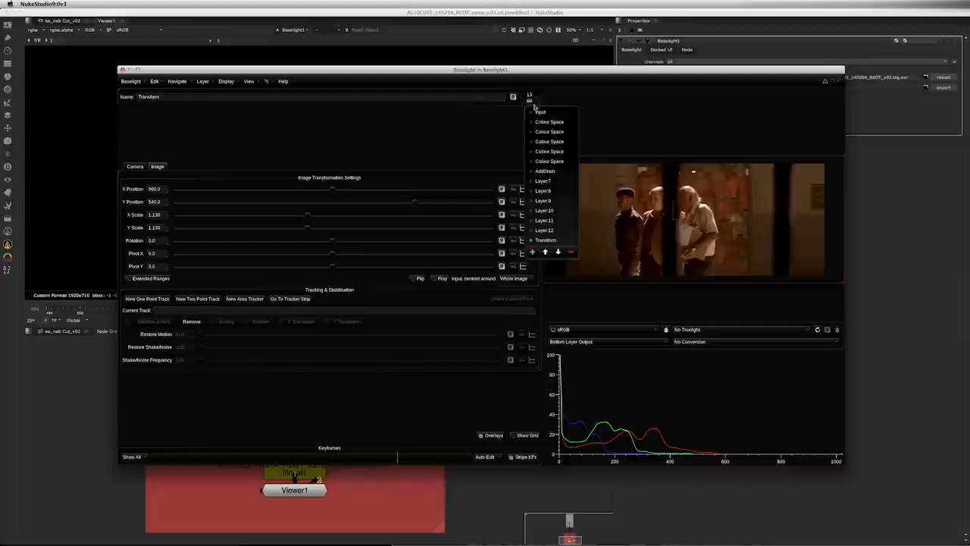
pyautogui.click(223, 275)
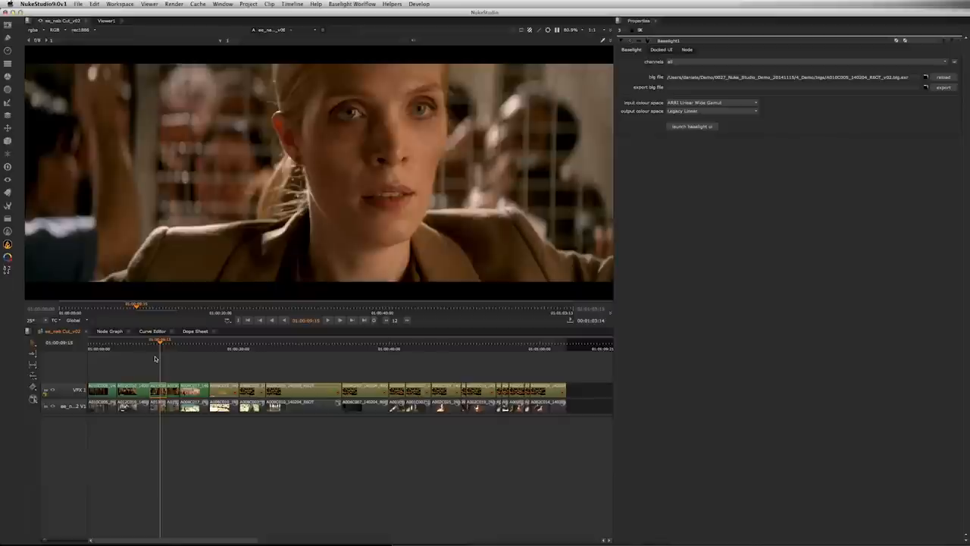
# Jump the playhead to a later prison-yard shot to review its final brownish filmic grade.
pyautogui.click(185, 342)
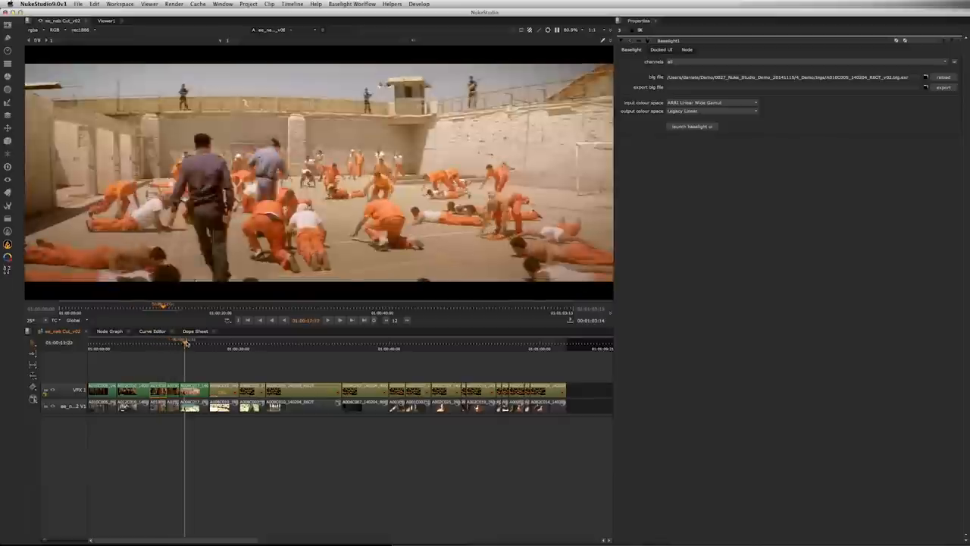